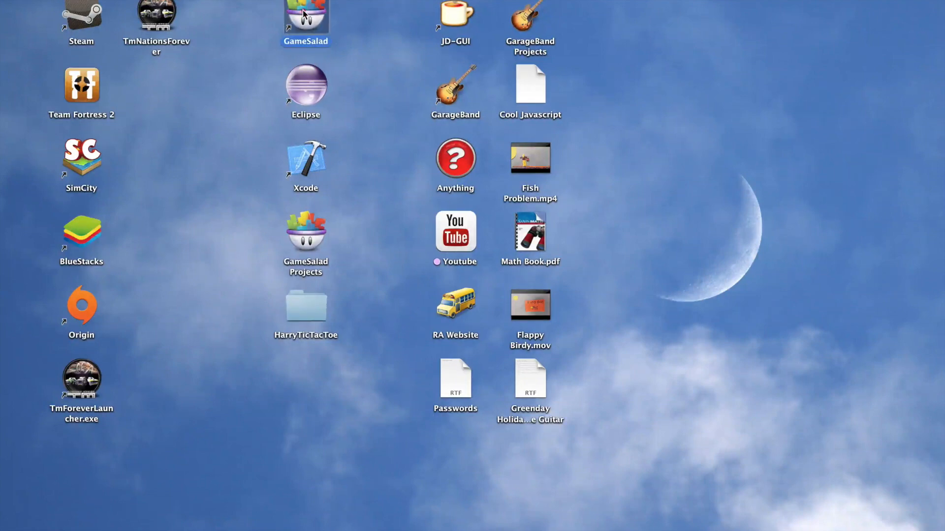
- Launch GameSalad from its desktop icon in Finder
double_click(306, 18)
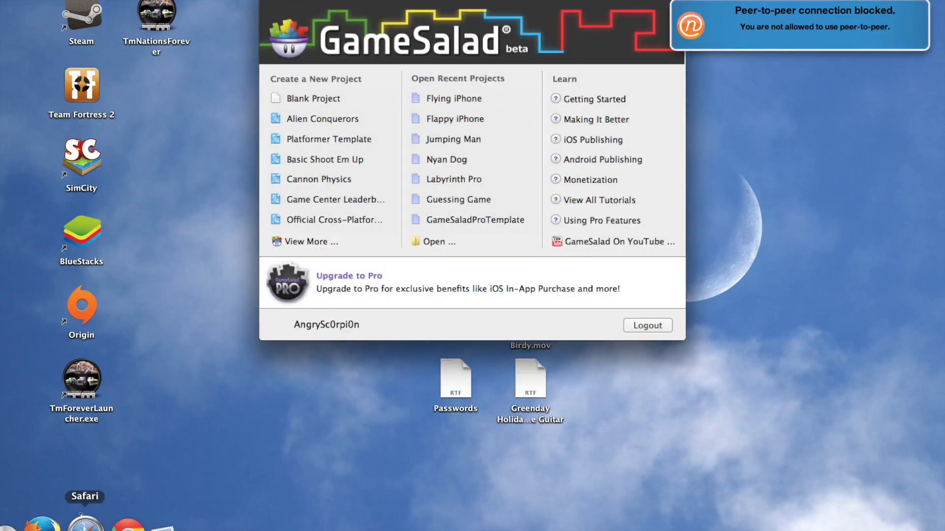
- Load gamesalad.com in Safari, then quit the browser to return to GameSalad
click(84, 520)
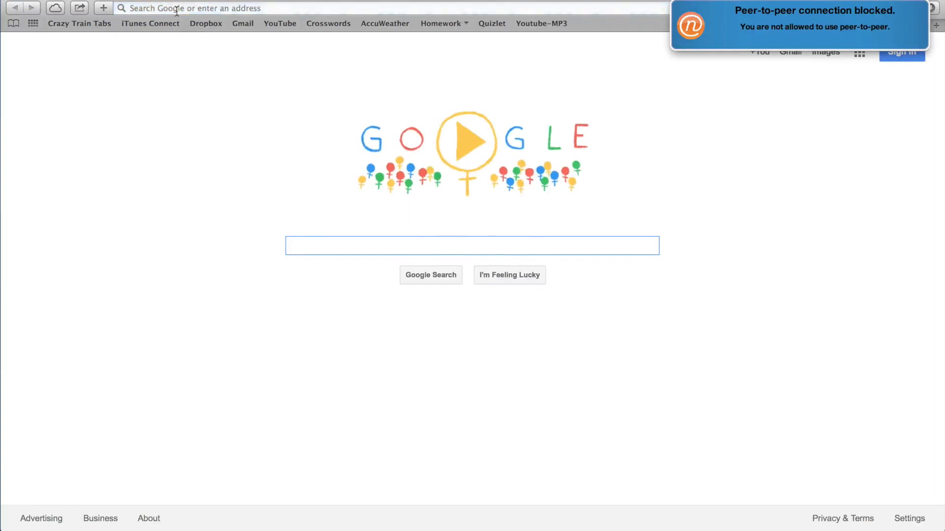
text(game)
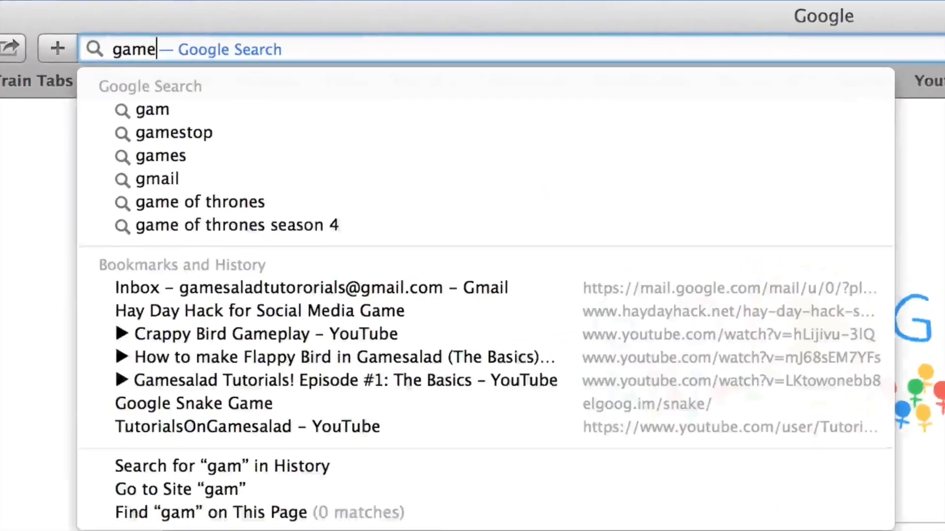
text(salad)
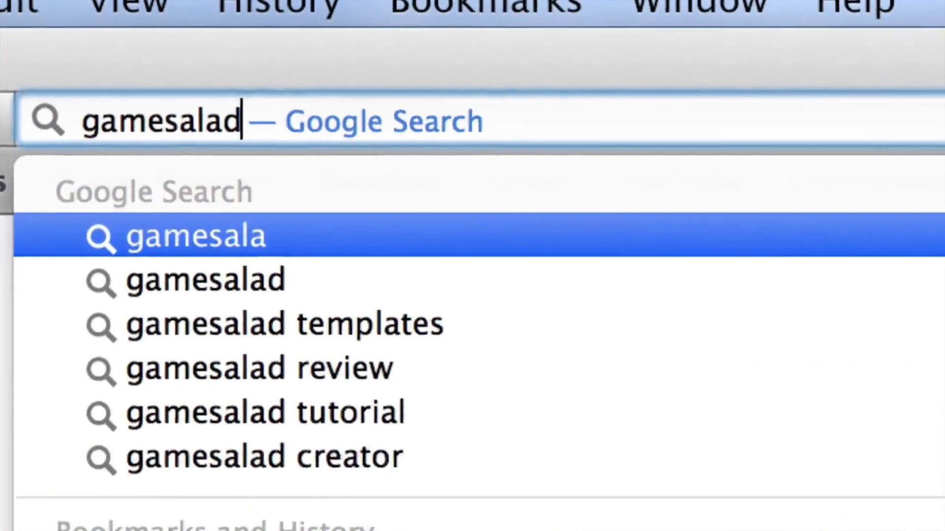
key(Return)
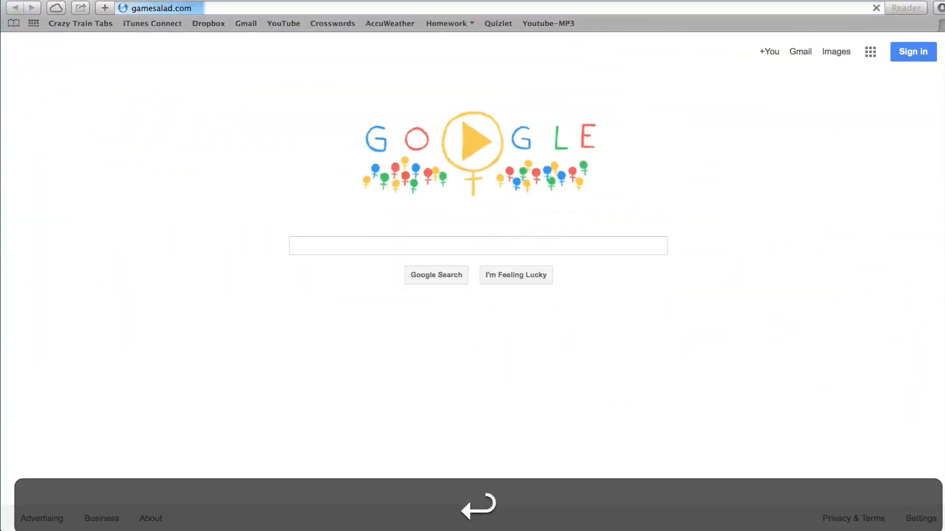
key(Return)
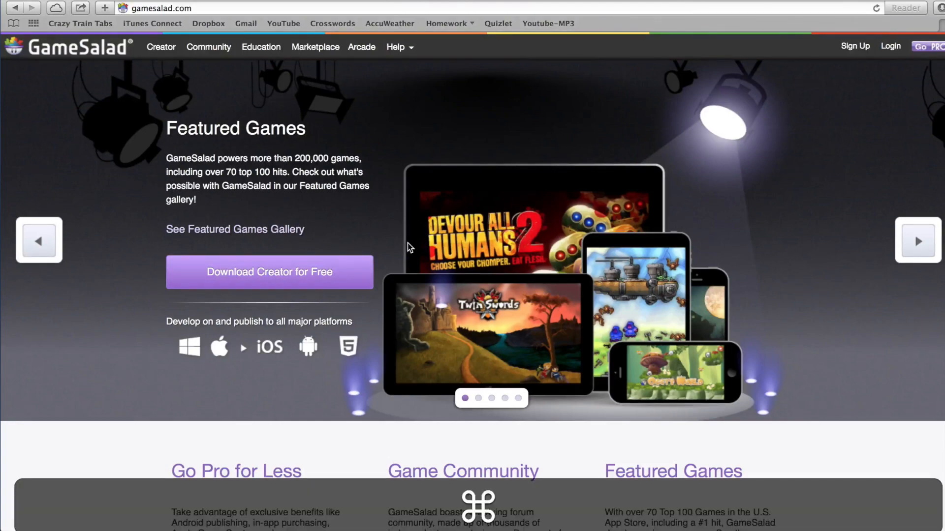
key(cmd+q)
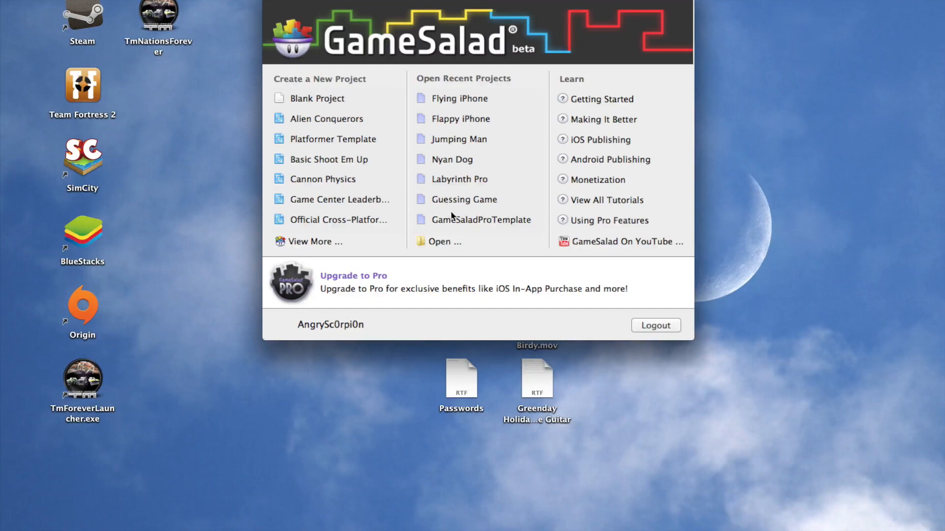
mouse_move(455, 256)
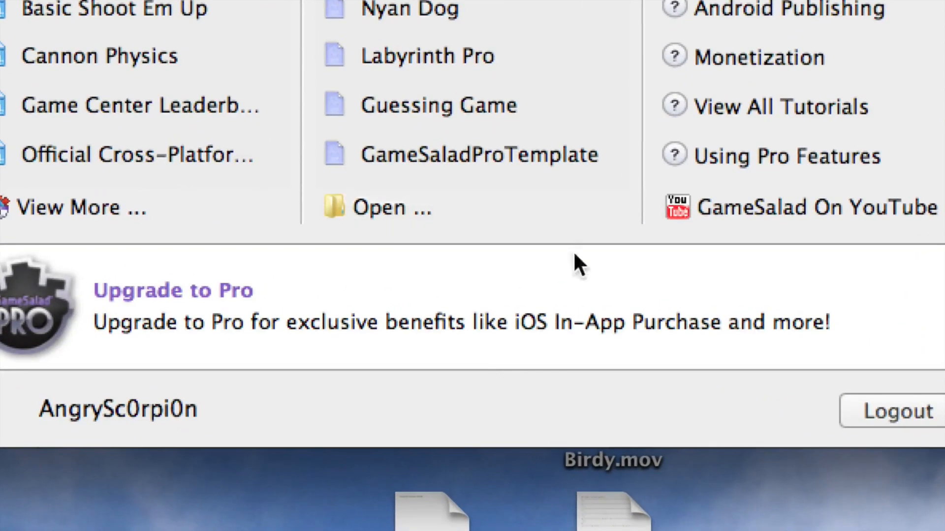
mouse_move(443, 71)
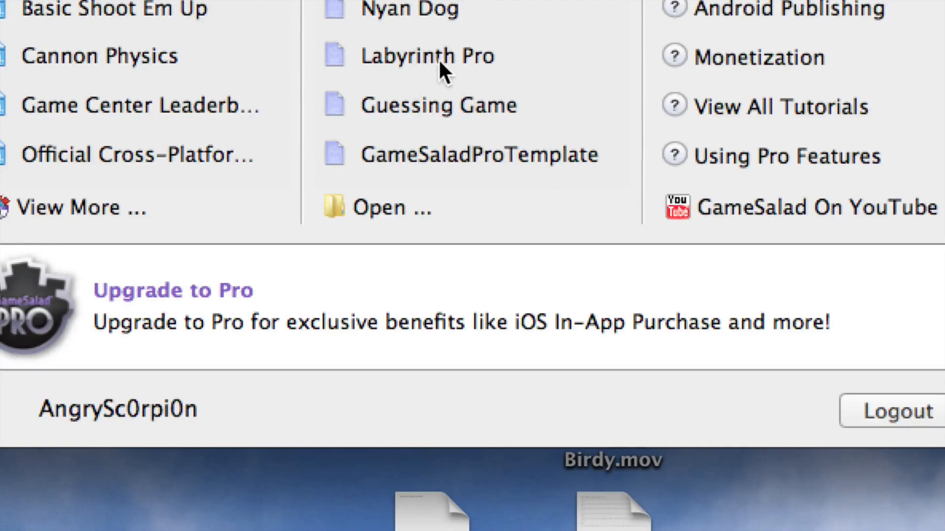
- Open the recent Labyrinth Pro project
click(427, 55)
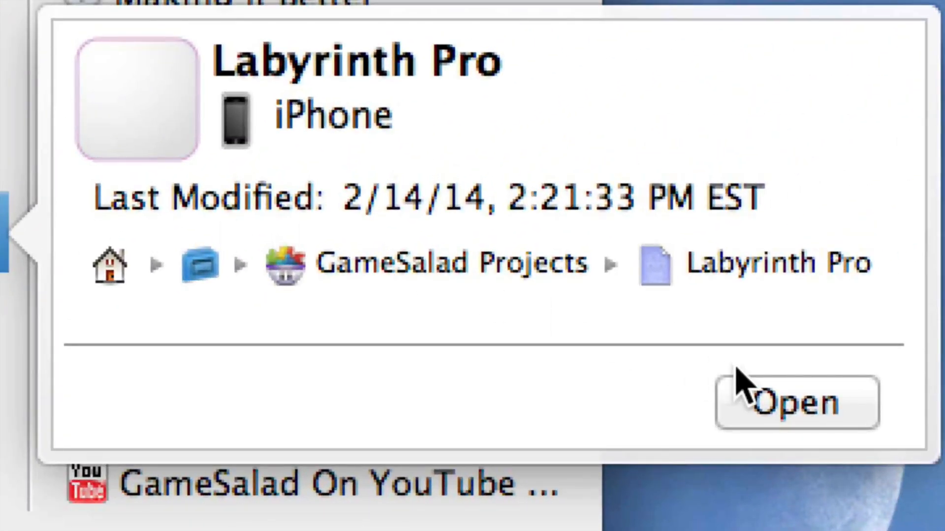
mouse_move(777, 410)
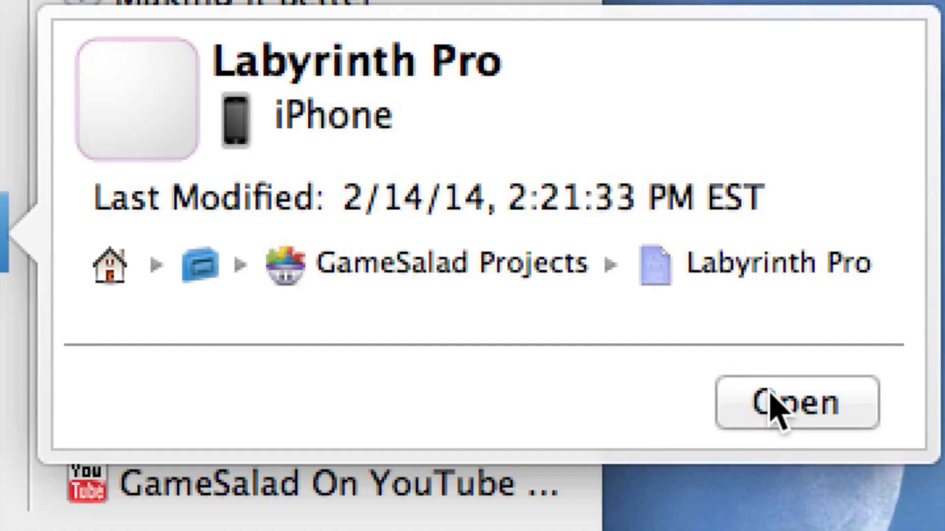
click(796, 402)
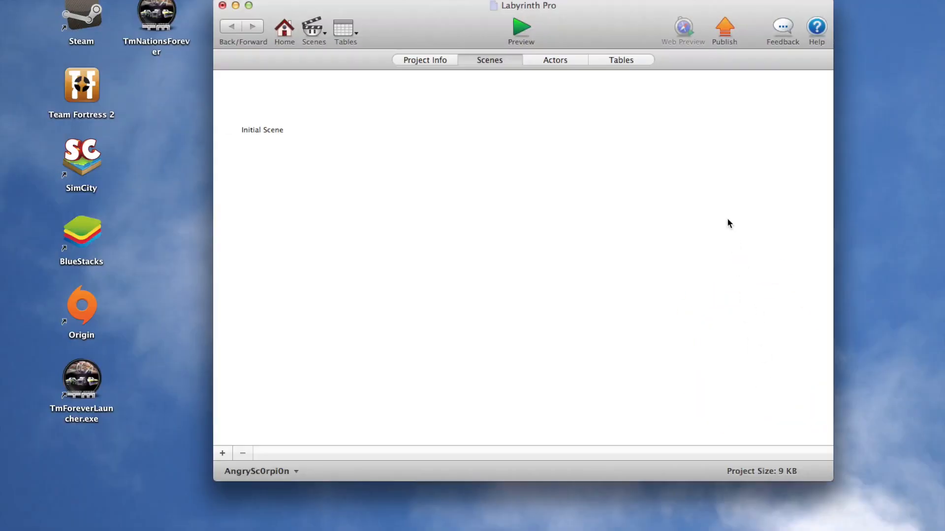
- Open Initial Scene and preview it, then return to the scene editor
double_click(263, 130)
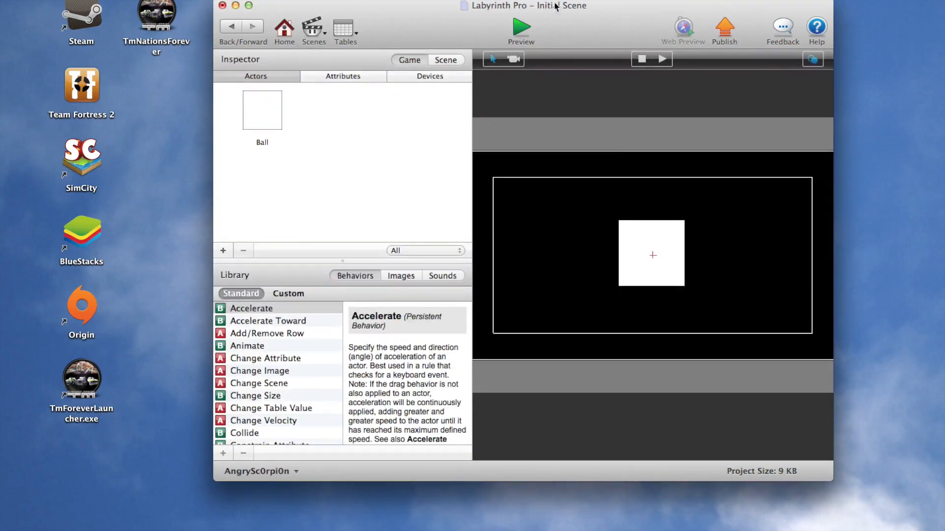
click(520, 29)
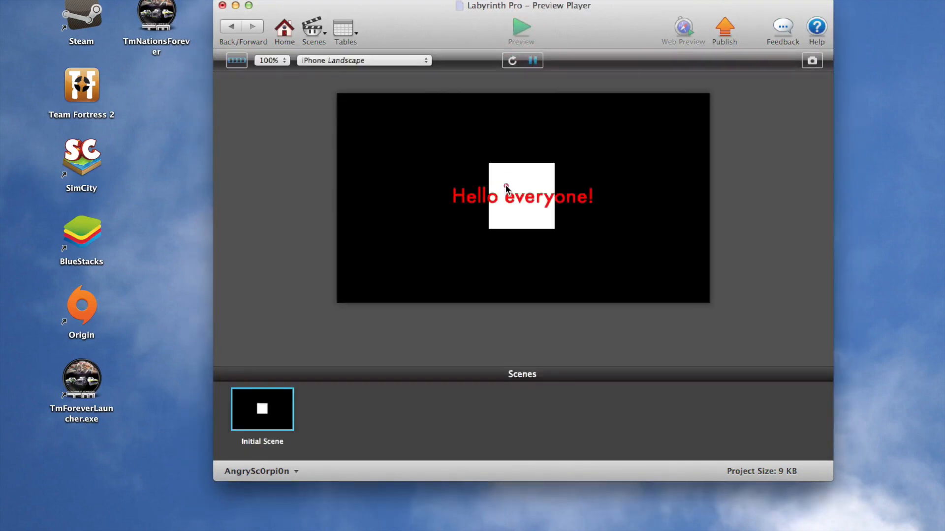
click(230, 26)
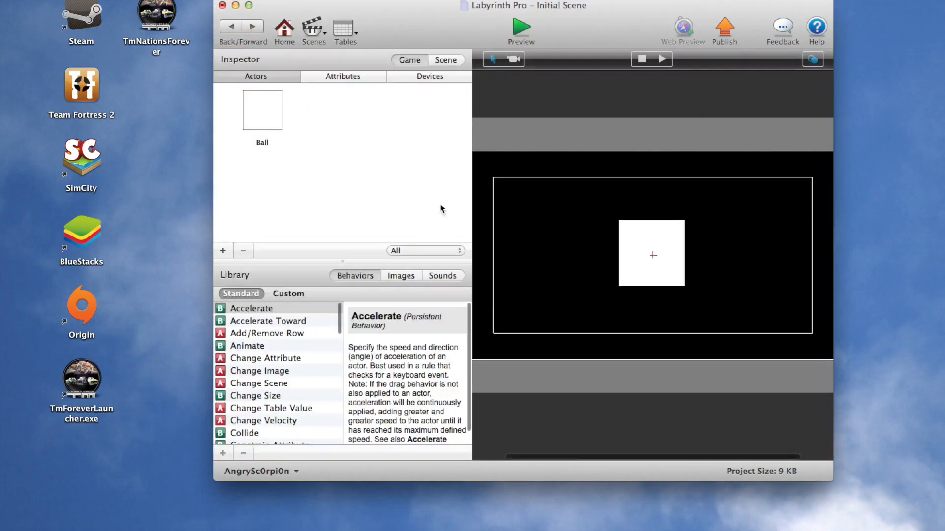
mouse_move(249, 123)
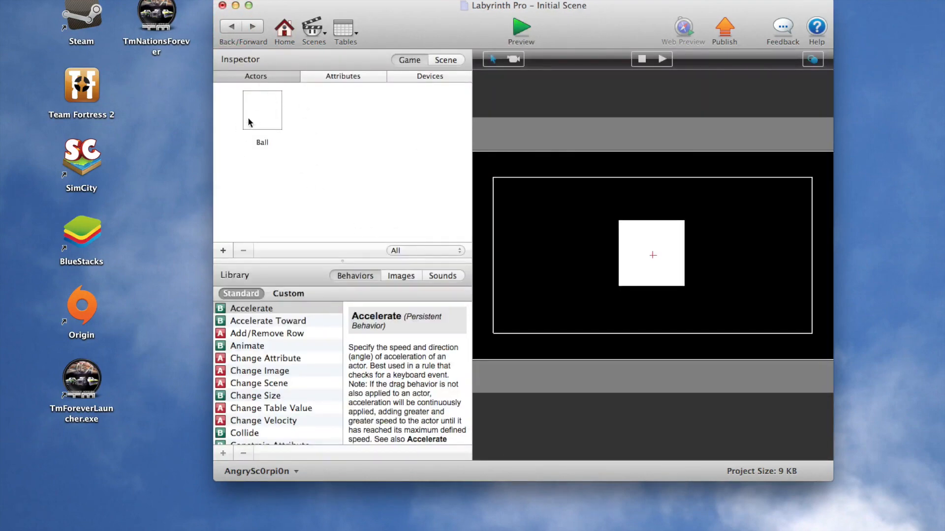
mouse_move(325, 159)
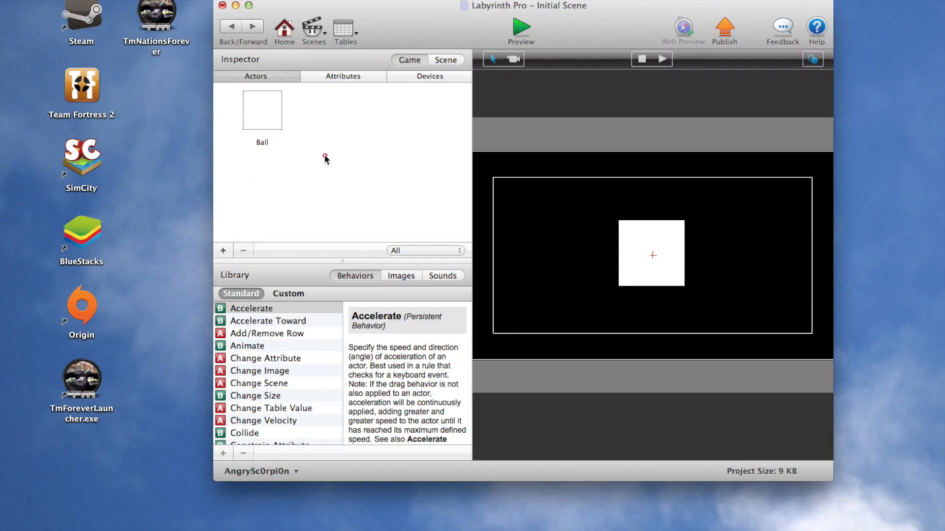
- Inspect the Ball instance, enter a width of 25, and remove it from the stage
click(652, 253)
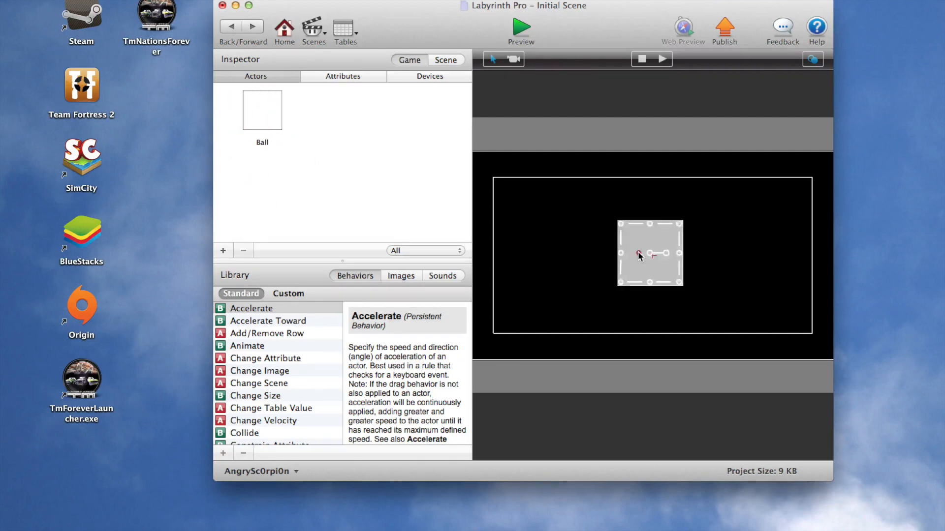
double_click(261, 110)
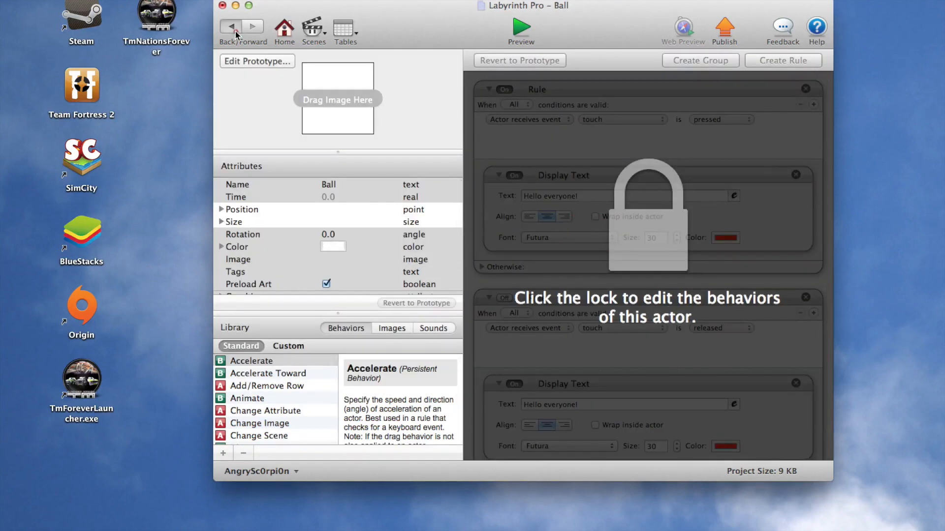
click(229, 26)
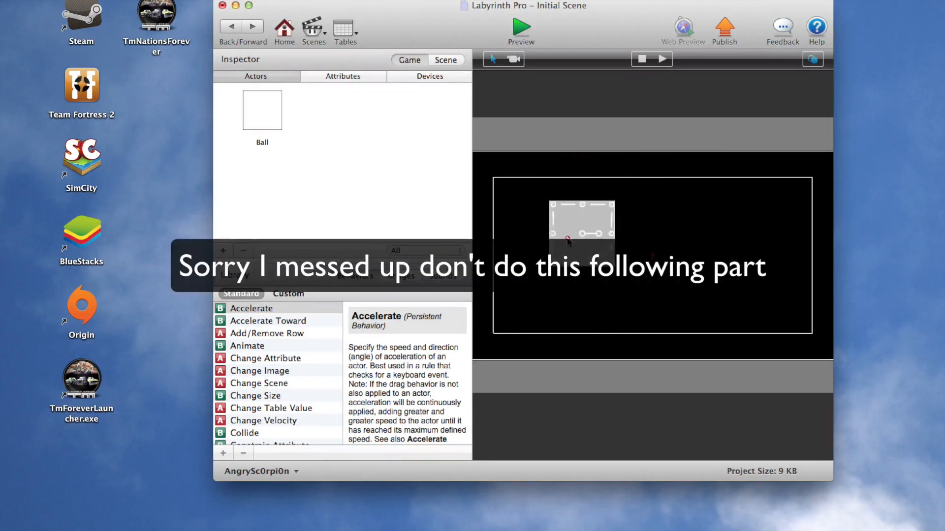
double_click(262, 110)
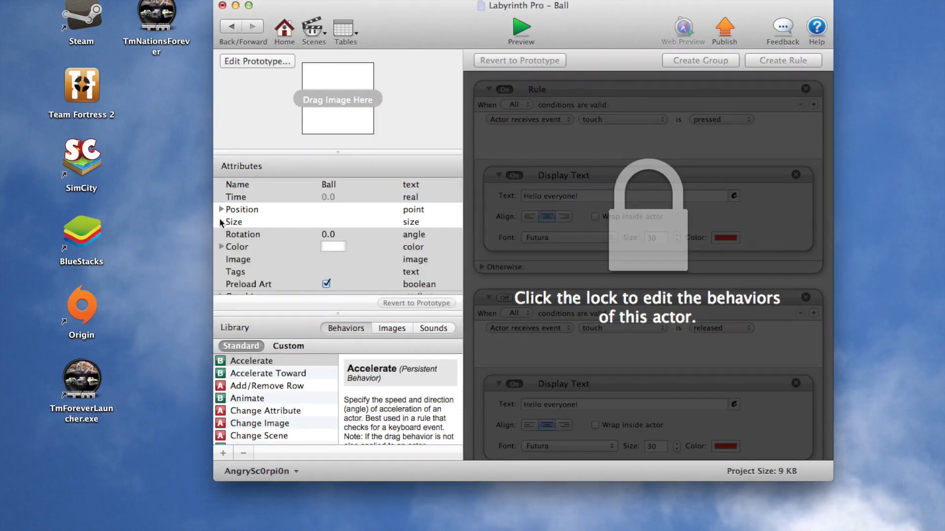
click(221, 222)
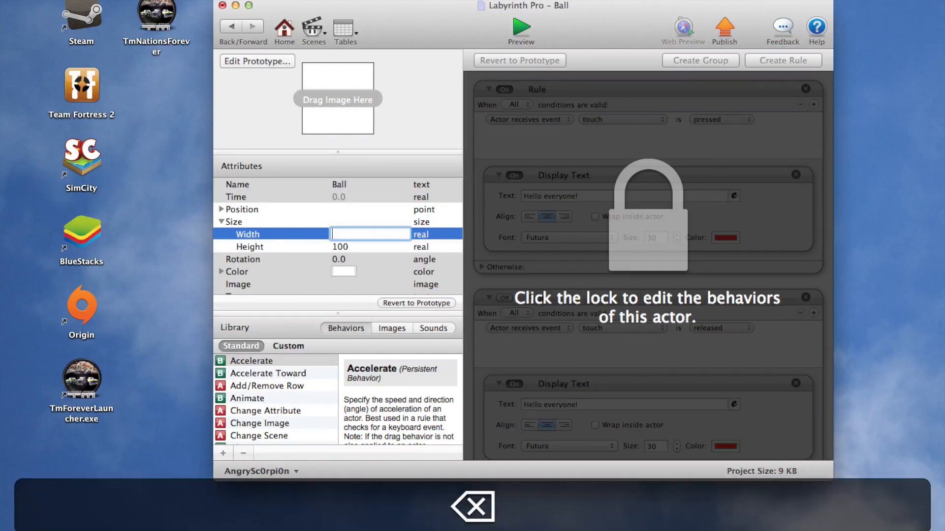
text(25)
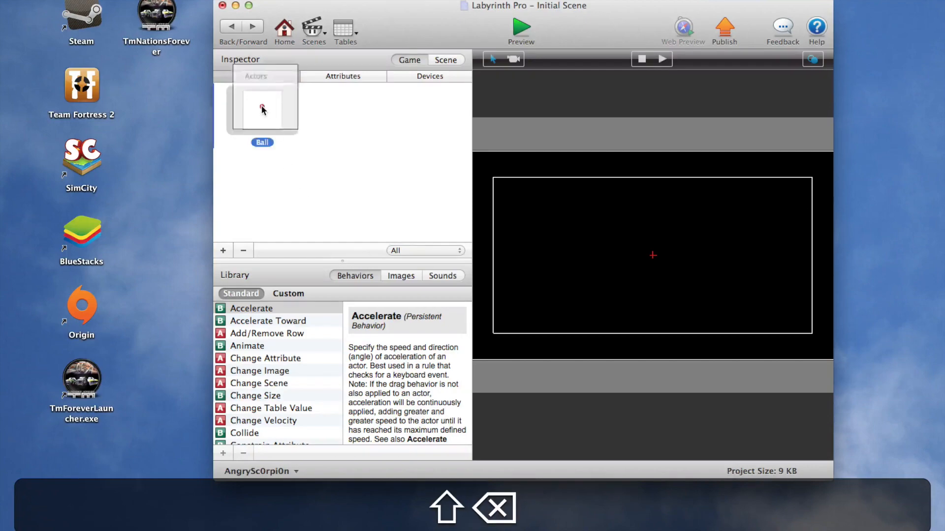
- Shrink the Ball prototype's size and place a new Ball instance on the stage
double_click(262, 106)
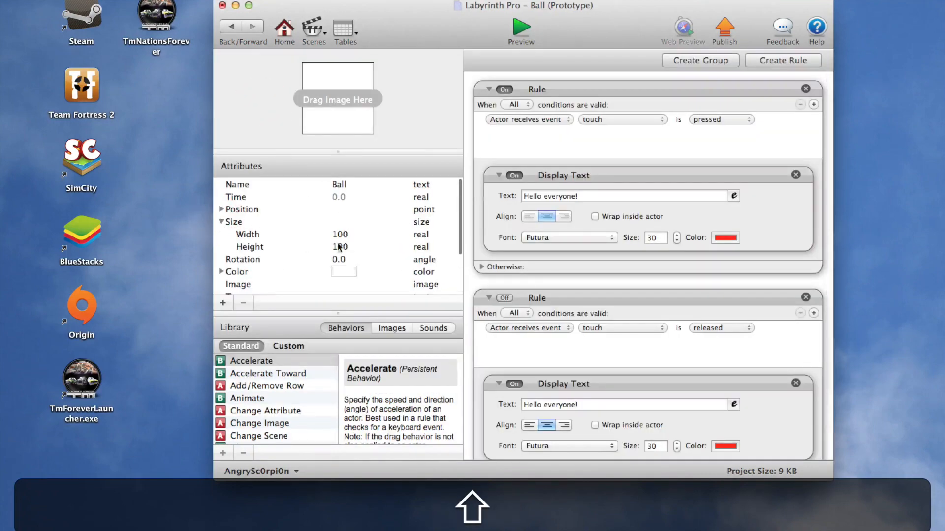
double_click(340, 247)
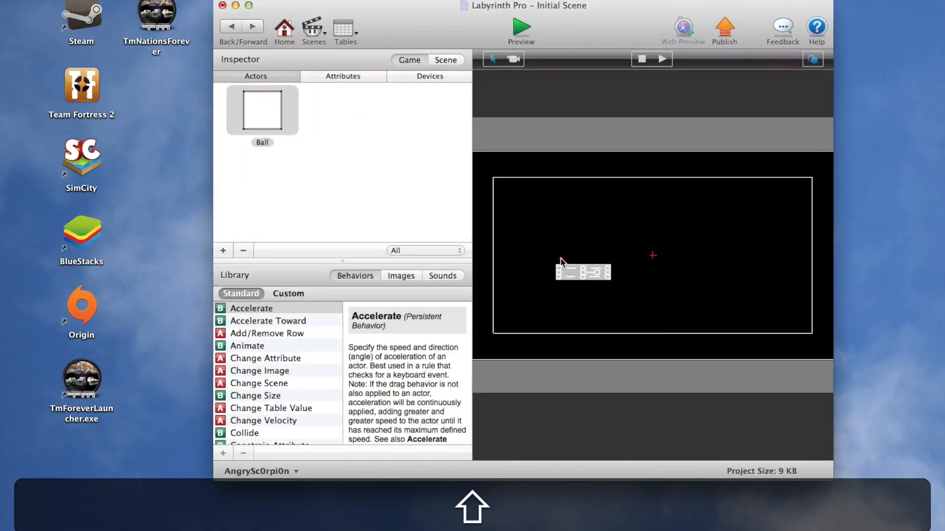
click(569, 262)
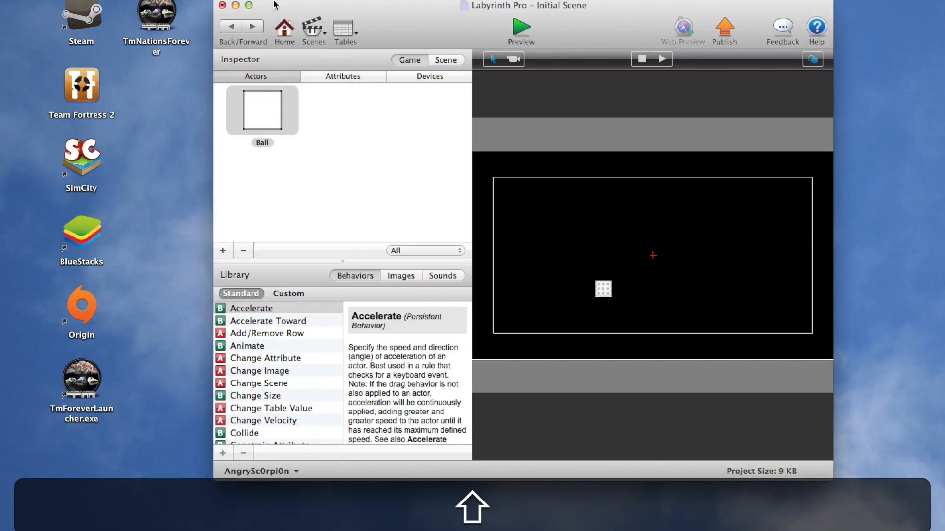
- Maximize the project window and rename Actor 1 to 'HOLE'
click(248, 6)
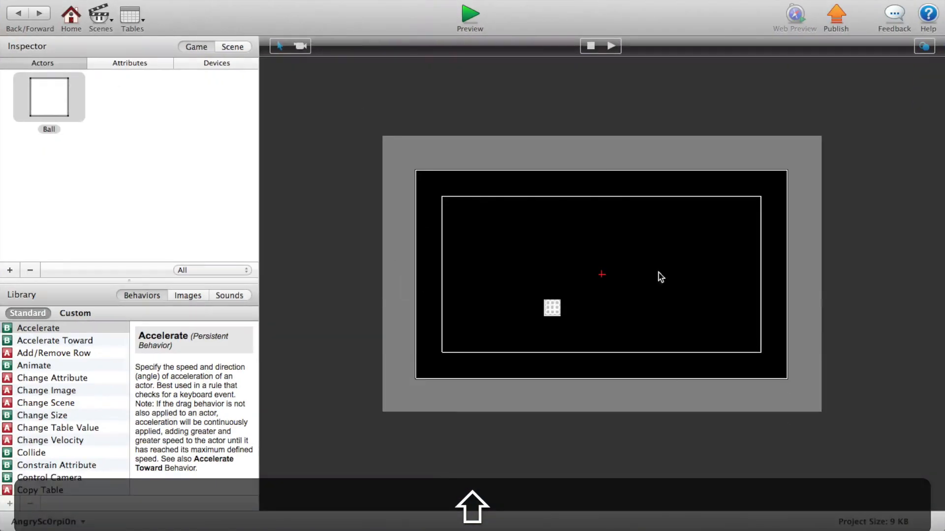
mouse_move(33, 250)
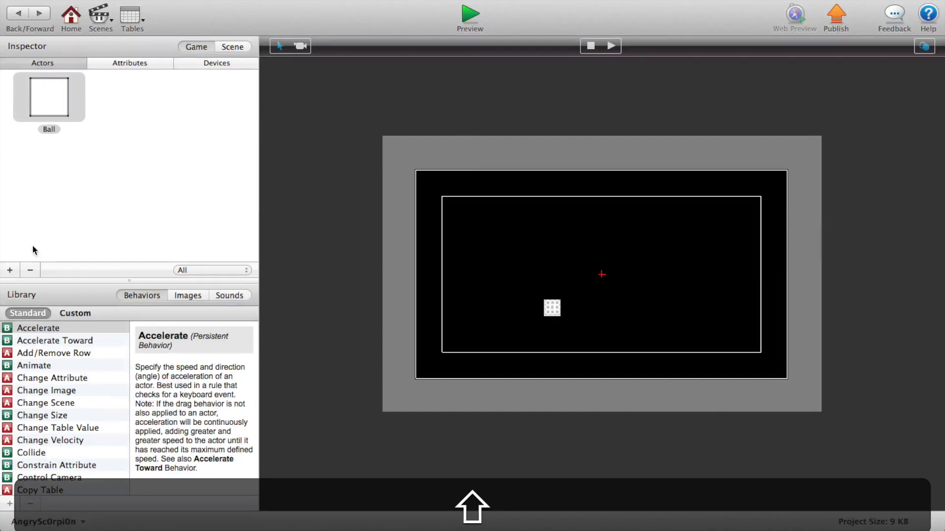
mouse_move(523, 290)
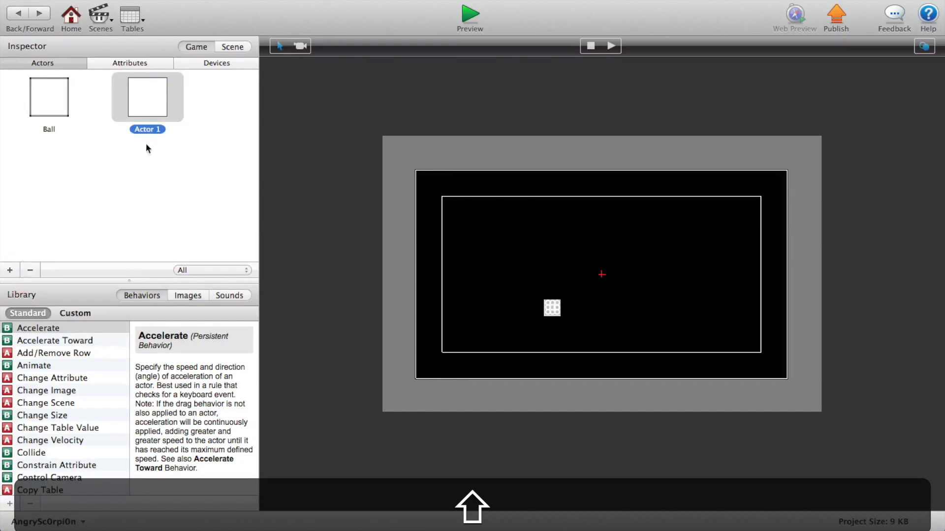
double_click(147, 129)
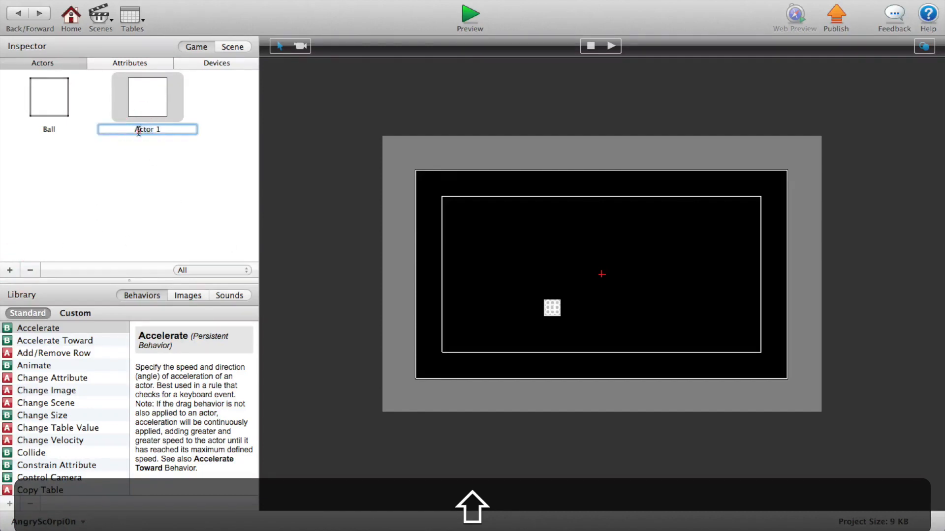
text(HOLE)
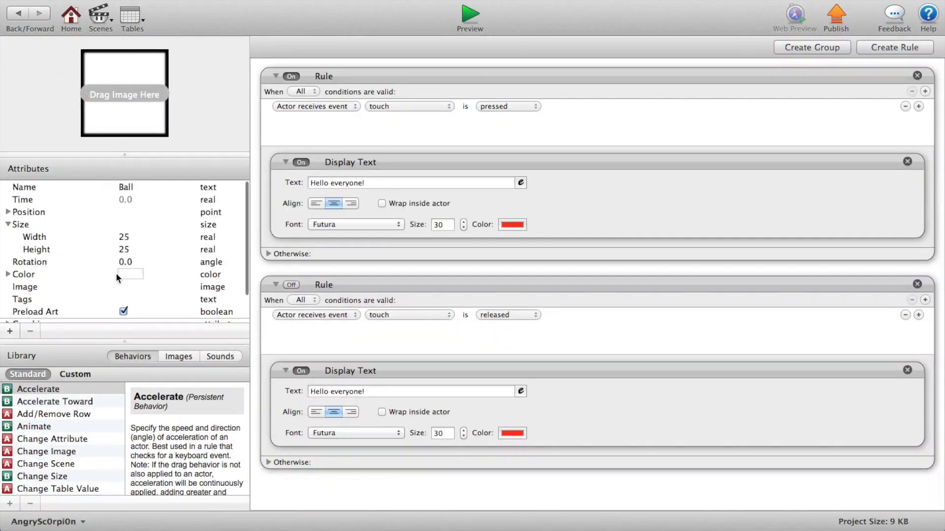
- Colour the Ball actor reddish brown from the colour wheel
click(130, 274)
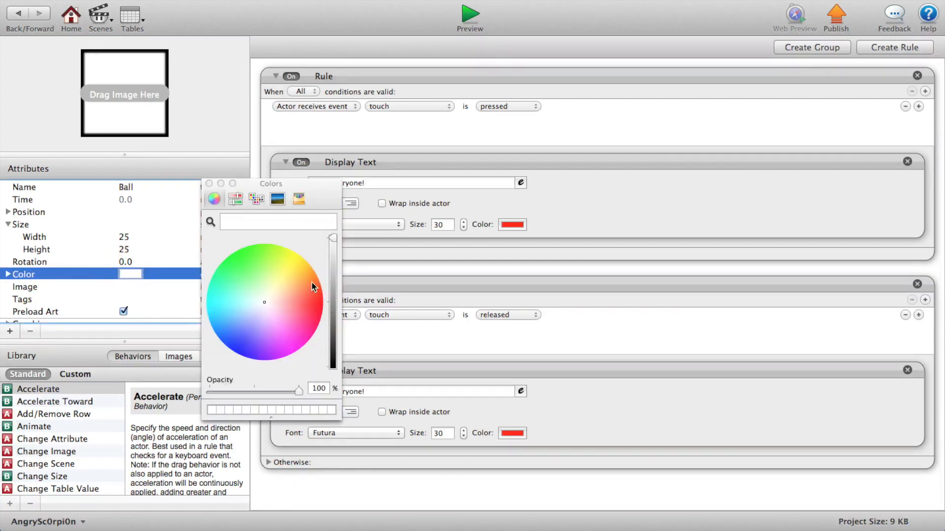
click(292, 299)
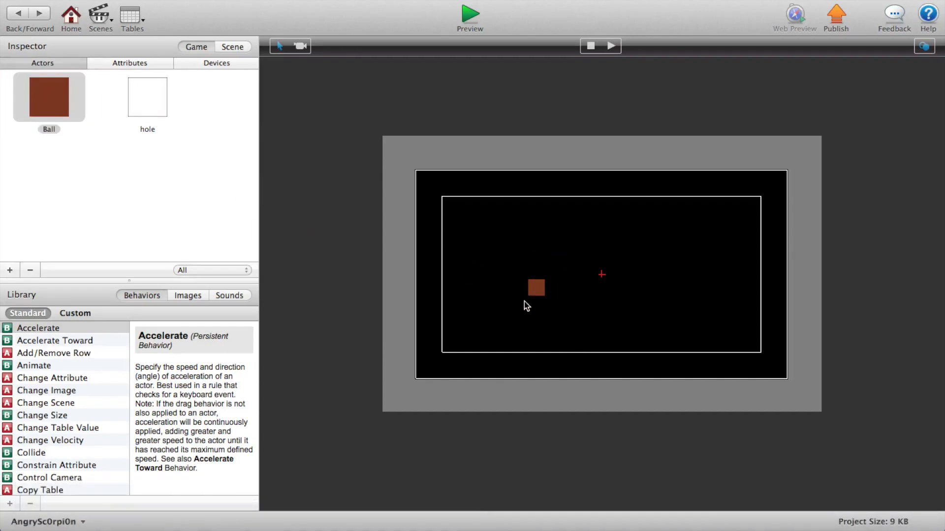
mouse_move(451, 361)
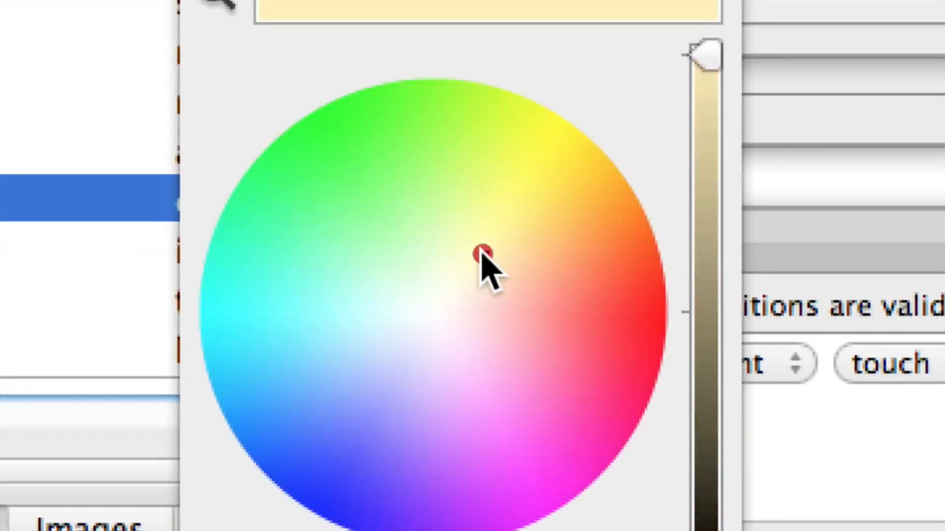
- Recolour the Ball light grey using the colour wheel and brightness slider
click(449, 304)
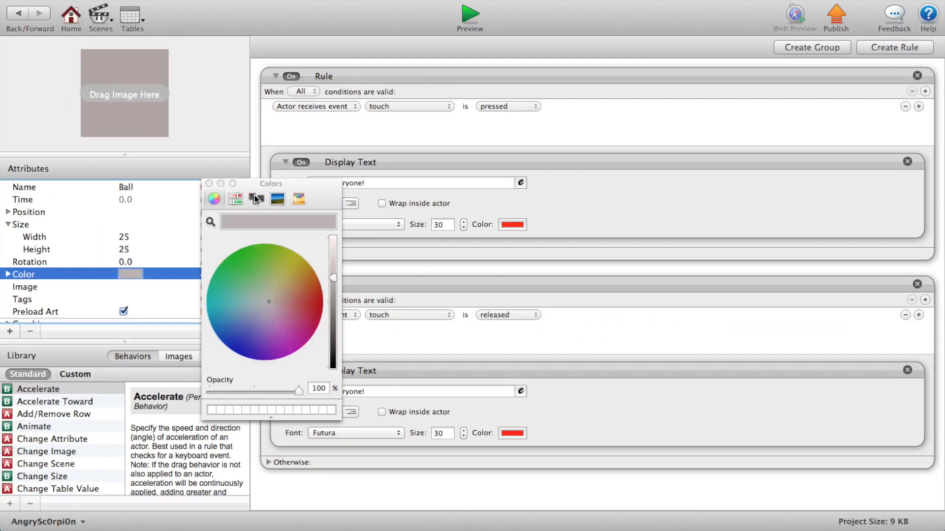
click(255, 199)
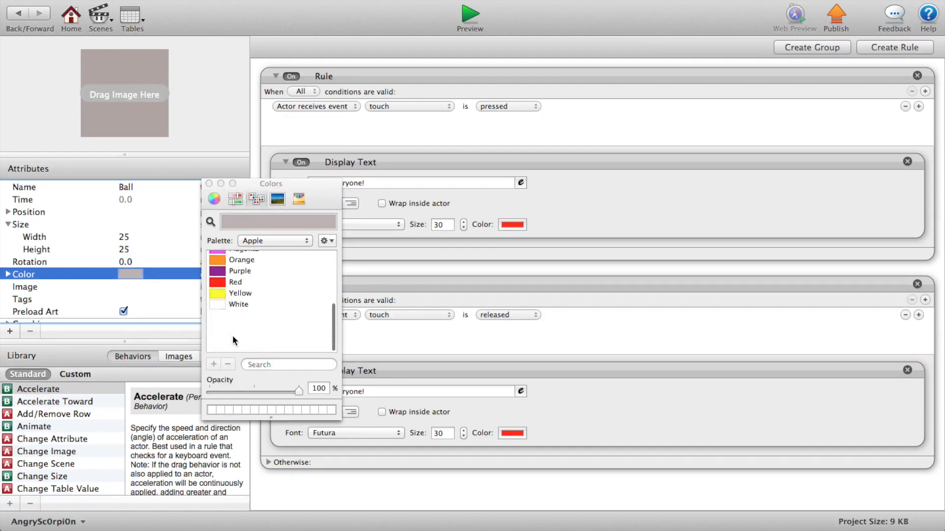
click(213, 199)
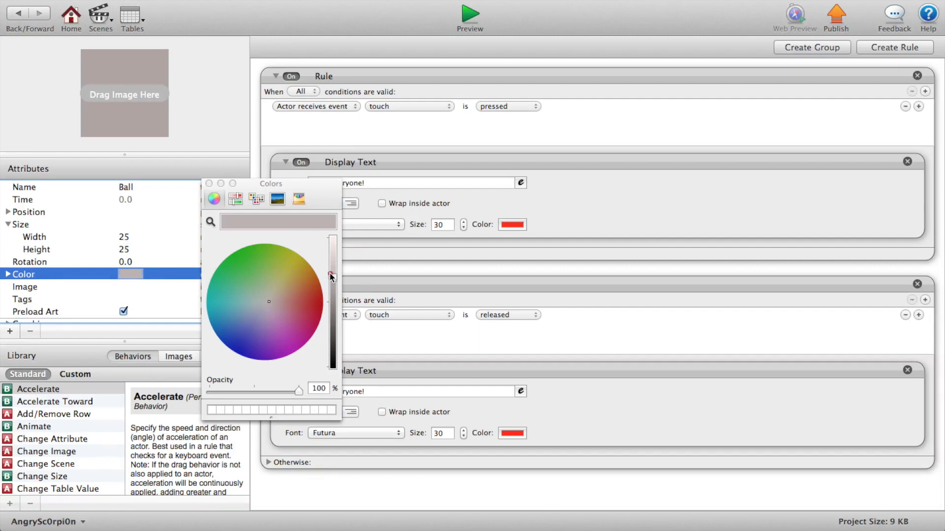
click(207, 184)
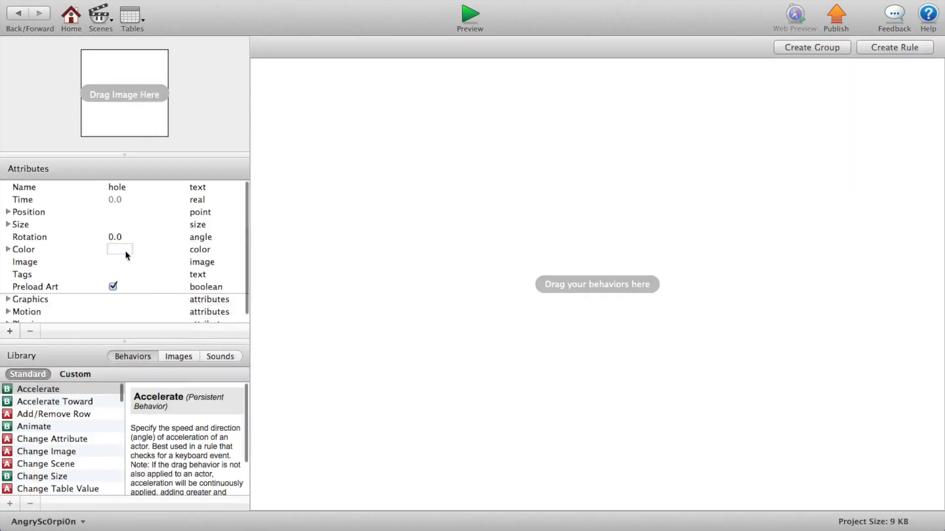
- Colour hole reddish brown; set Ball density 1, friction 3, bounciness 0, fixed rotation
click(119, 250)
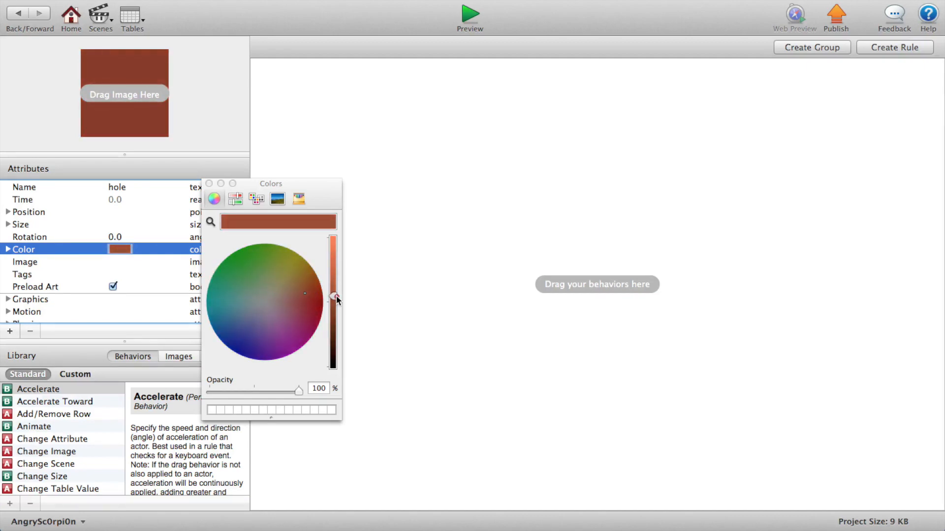
click(209, 183)
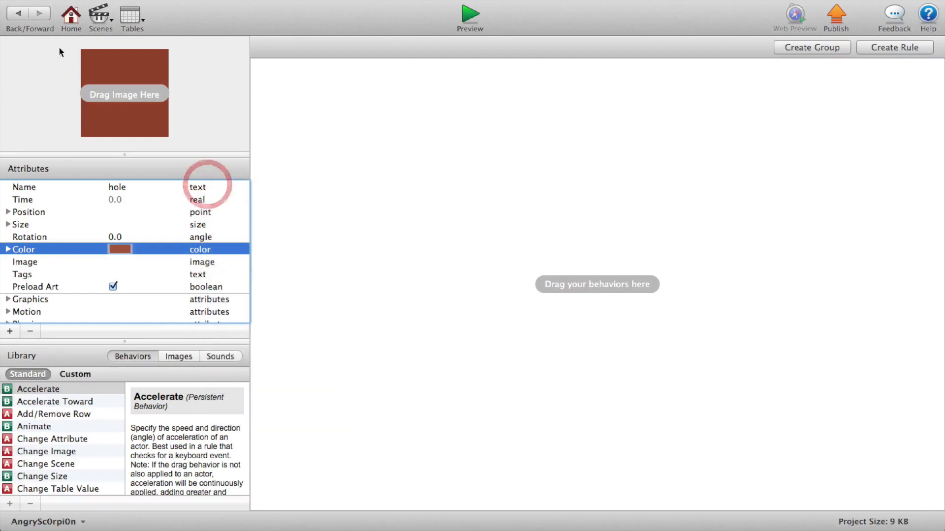
mouse_move(72, 341)
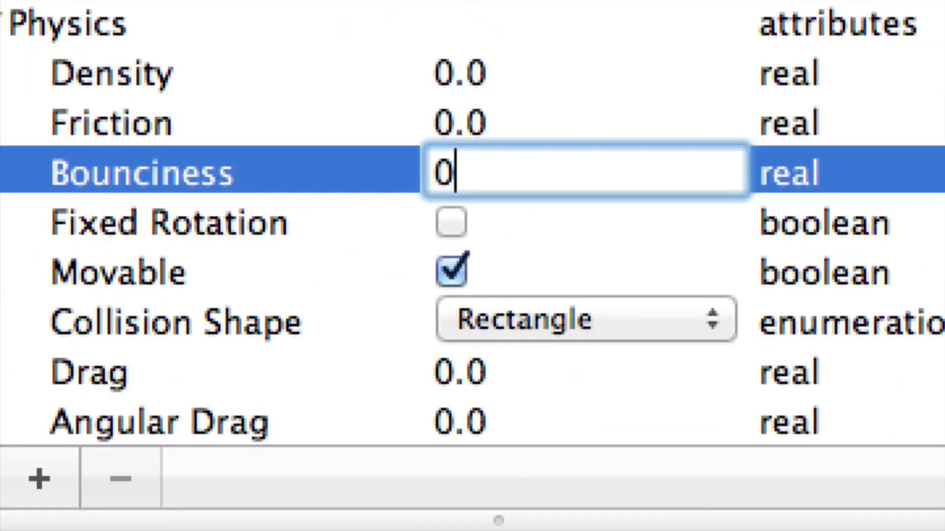
click(450, 272)
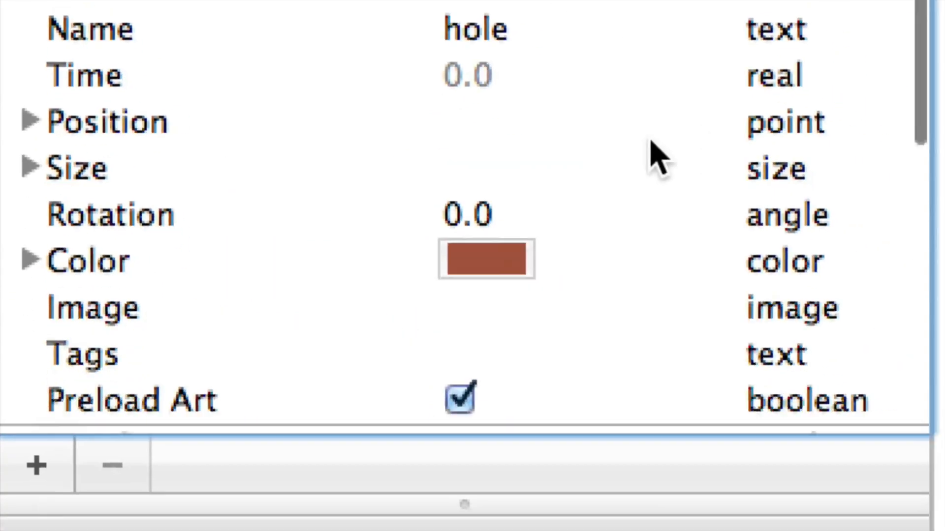
click(19, 13)
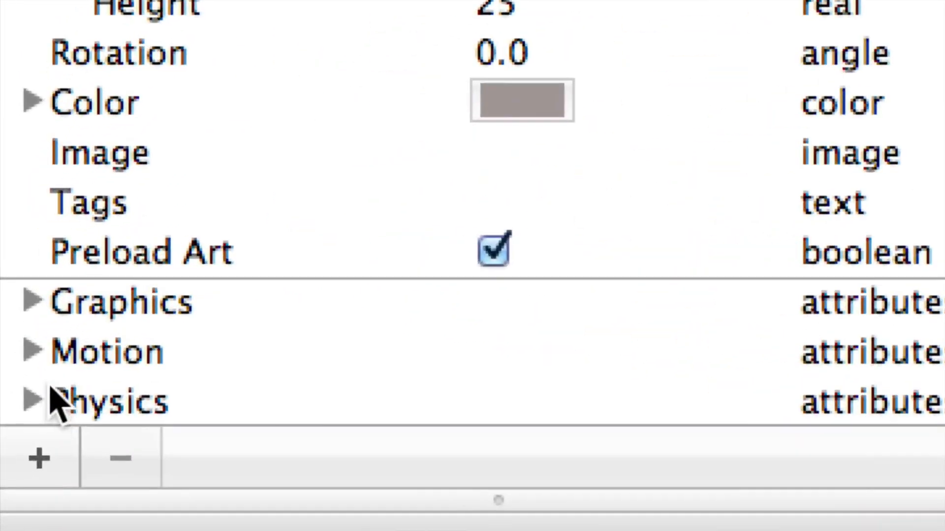
click(29, 401)
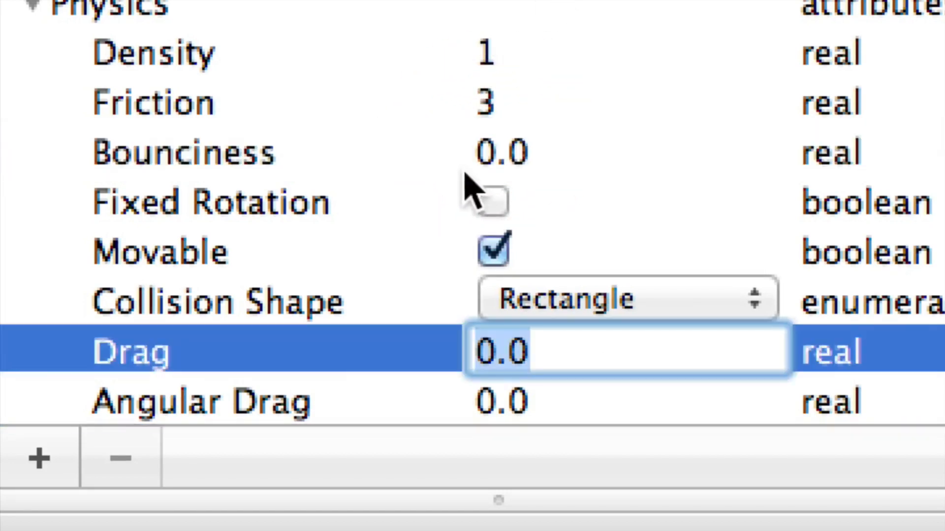
click(492, 201)
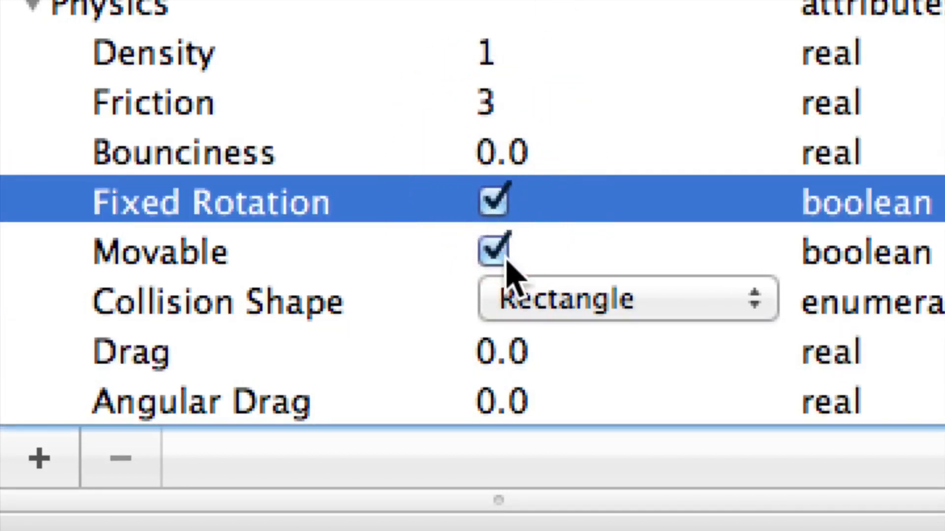
mouse_move(692, 217)
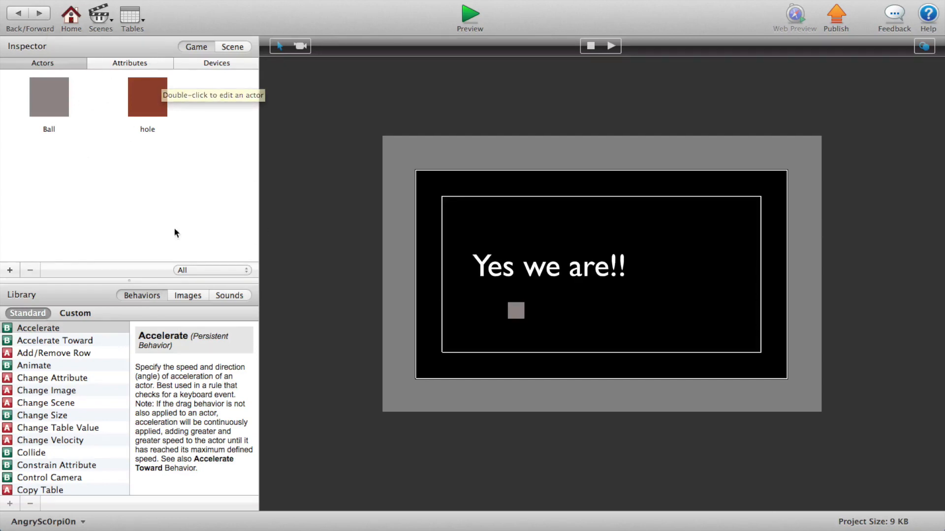
mouse_move(150, 88)
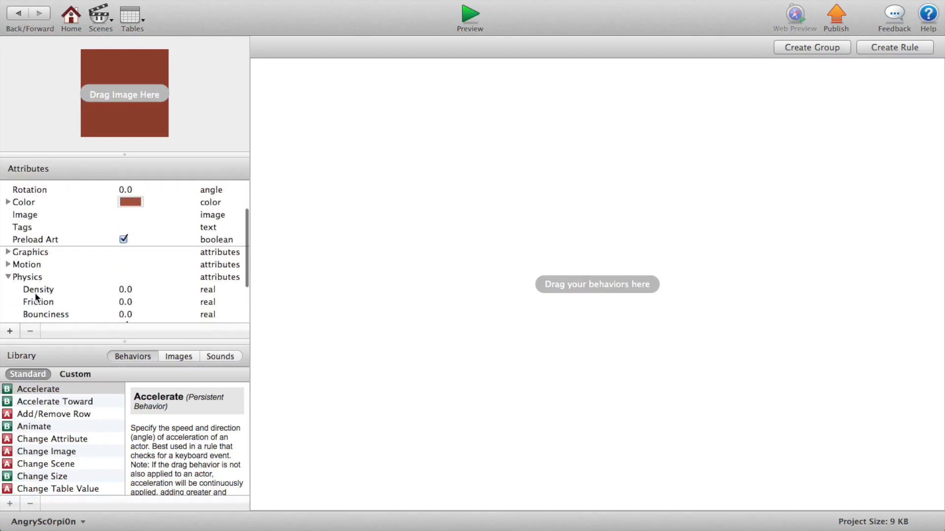
- Resize the hole actor to 35 so it is larger than the 25-pixel Ball
scroll(up, 3)
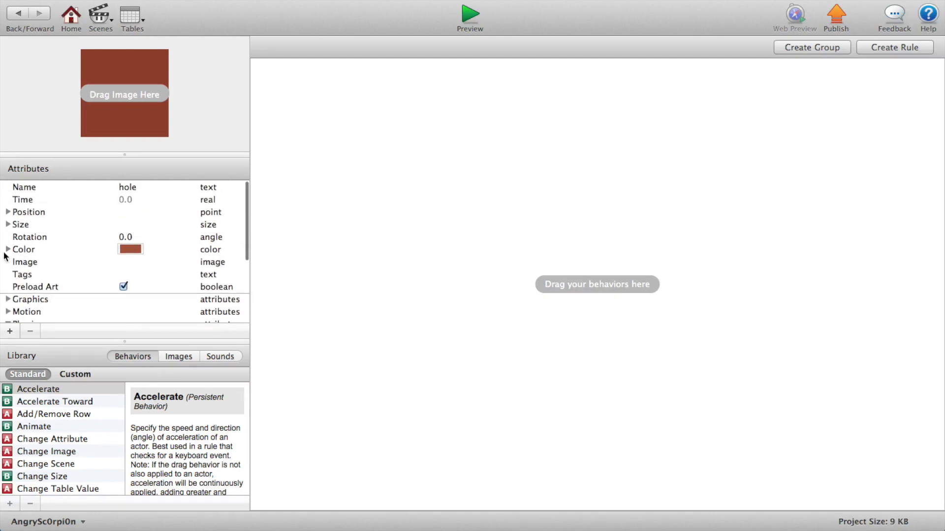
click(8, 225)
text(25)
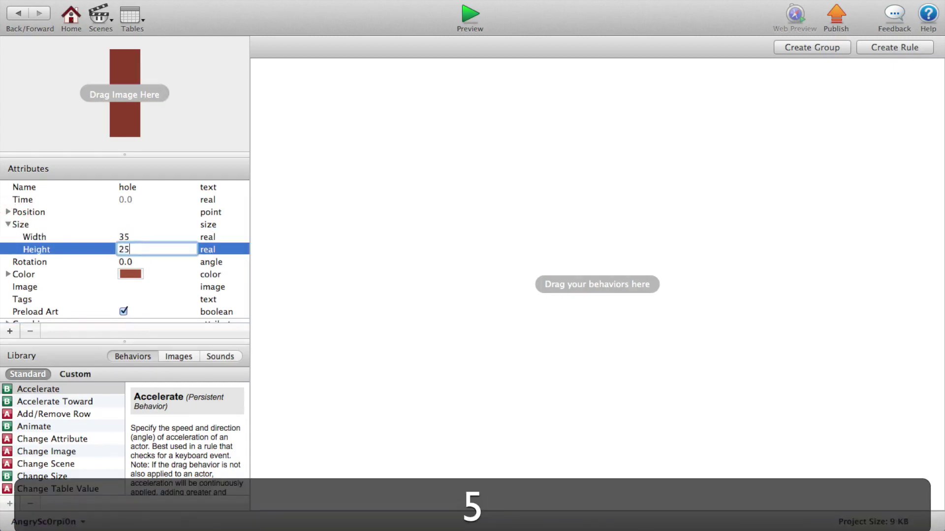
key(Return)
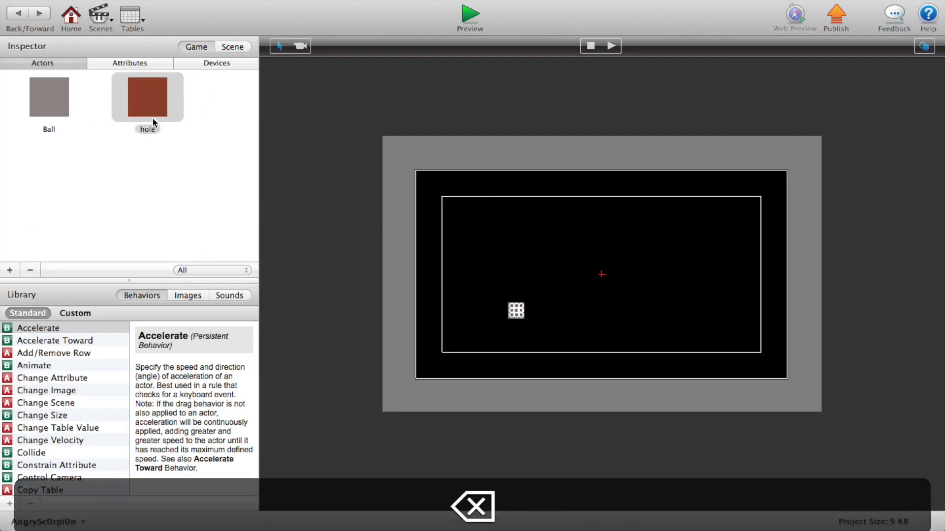
- Drop three hole actor instances at different spots in the Initial Scene
click(147, 96)
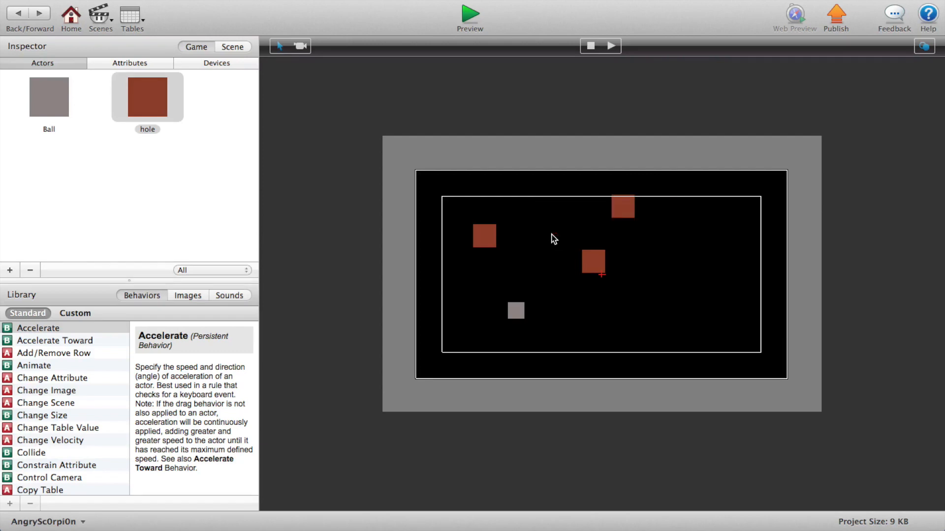
click(515, 311)
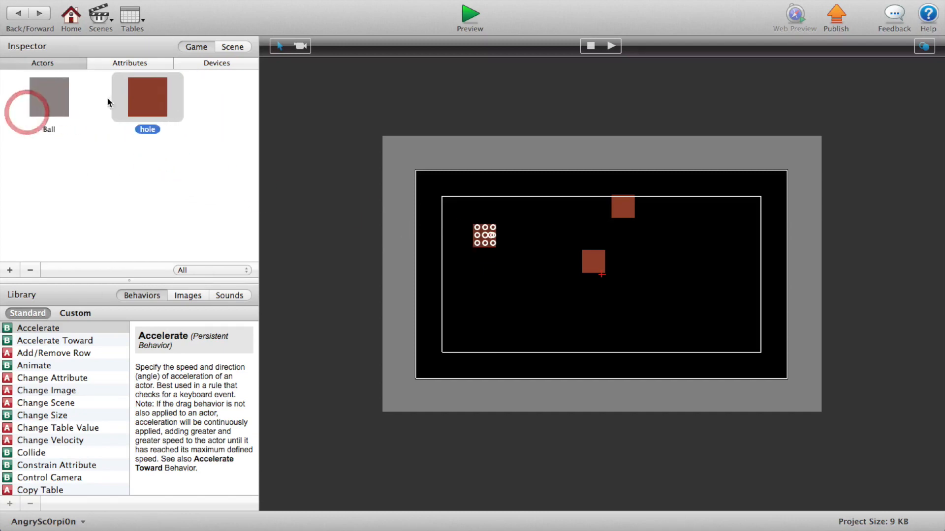
click(49, 96)
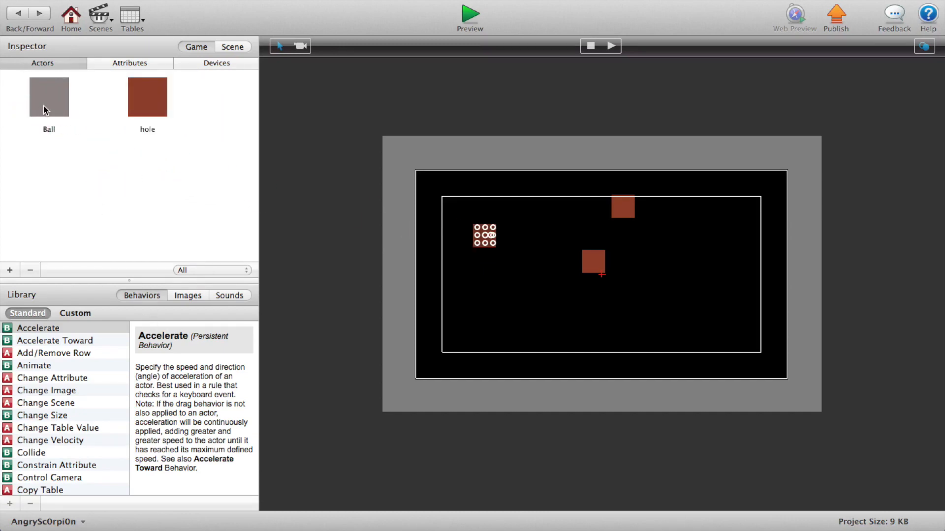
- Open the Ball and create a rule triggered when the 'right' key is down
double_click(49, 97)
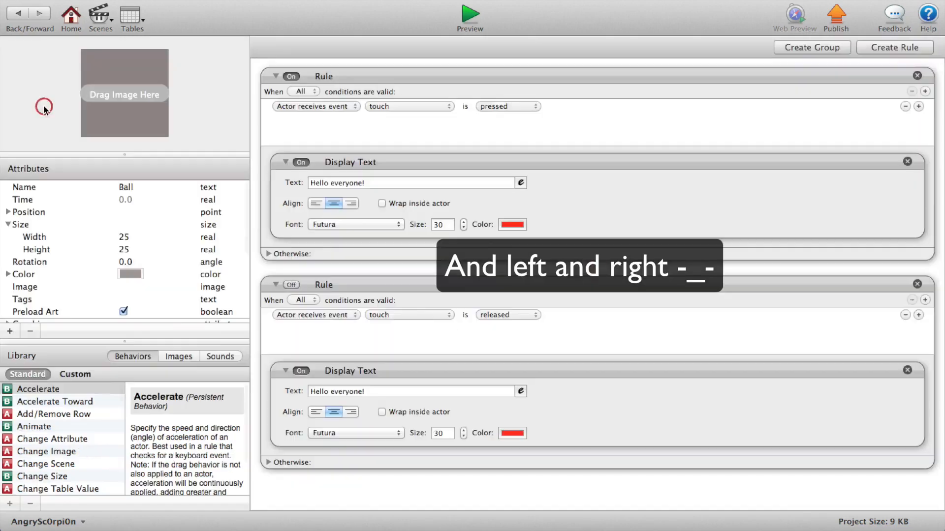
click(894, 47)
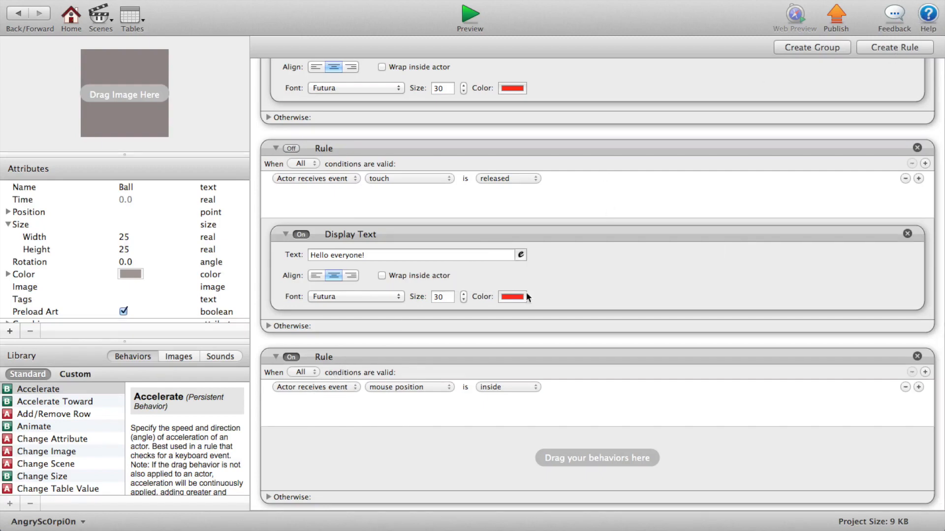
click(408, 387)
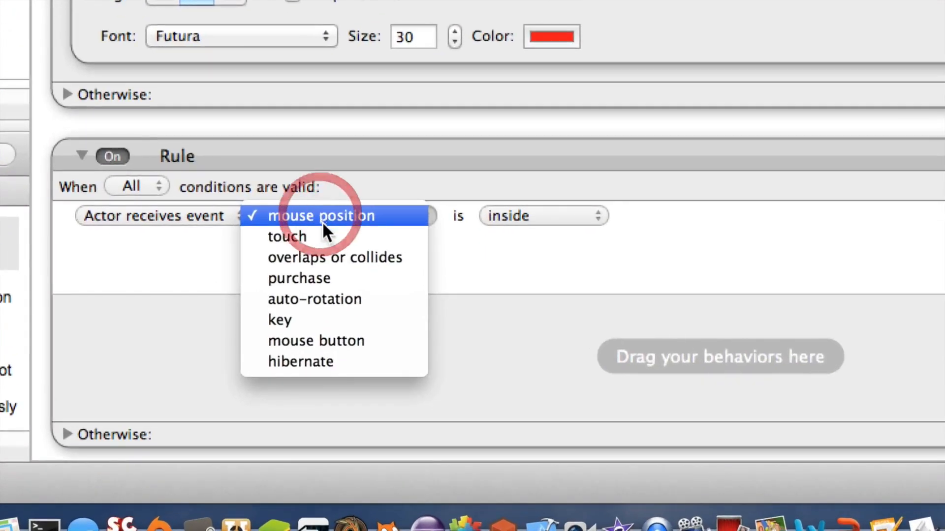
click(279, 319)
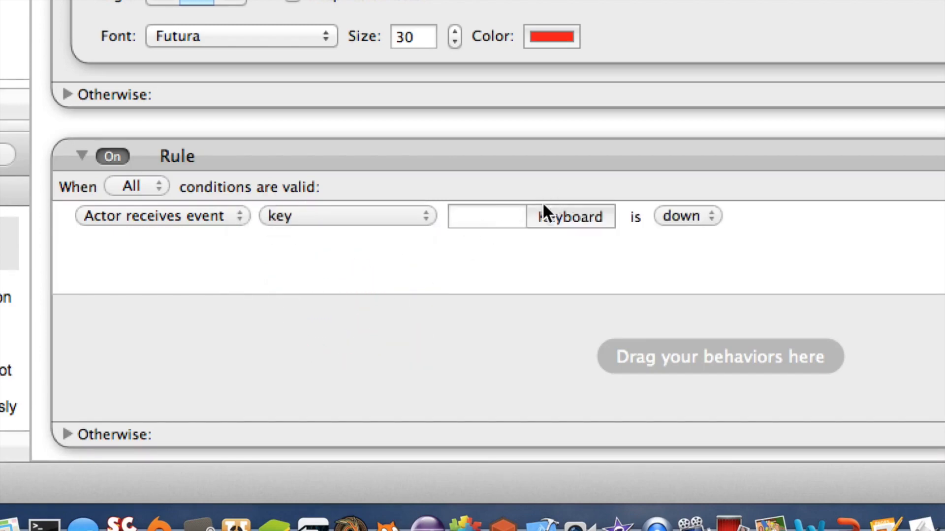
text(right)
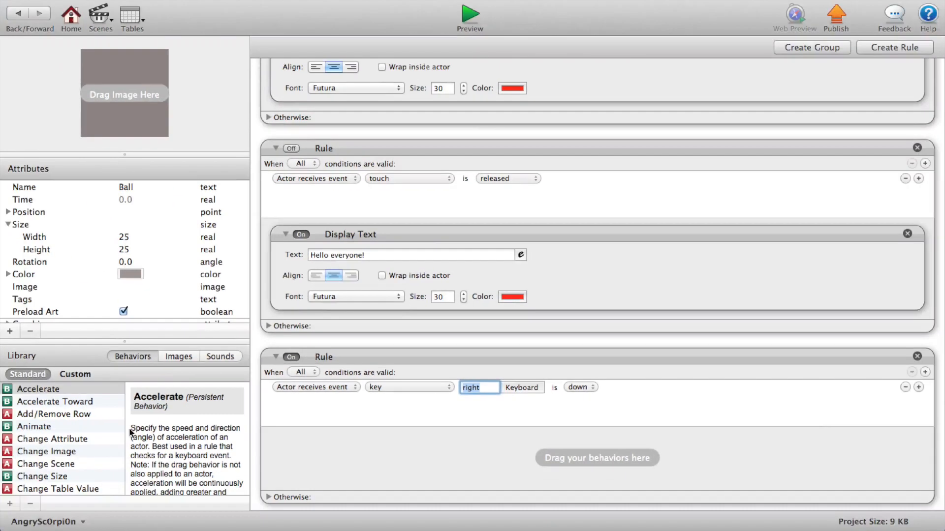
- Add a Move behavior at speed 300 inside the right-key rule
scroll(down, 3)
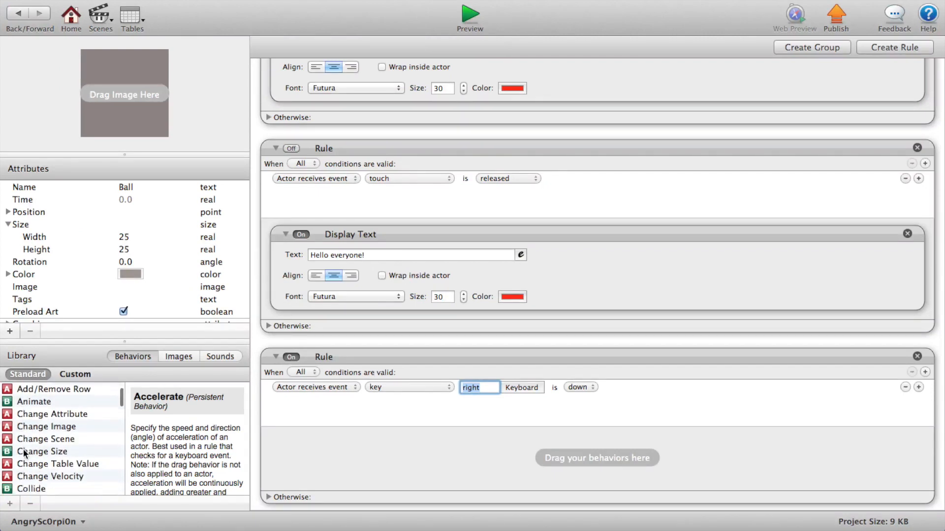
scroll(down, 3)
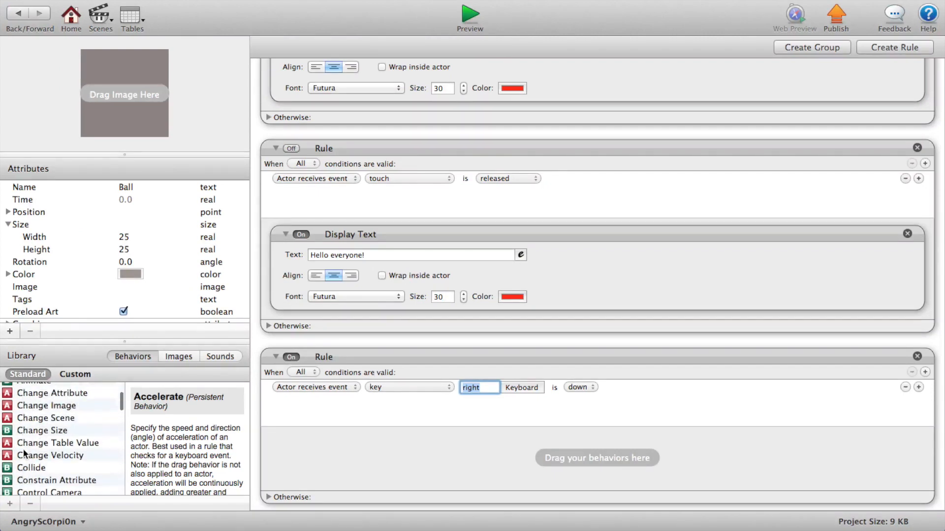
scroll(up, 3)
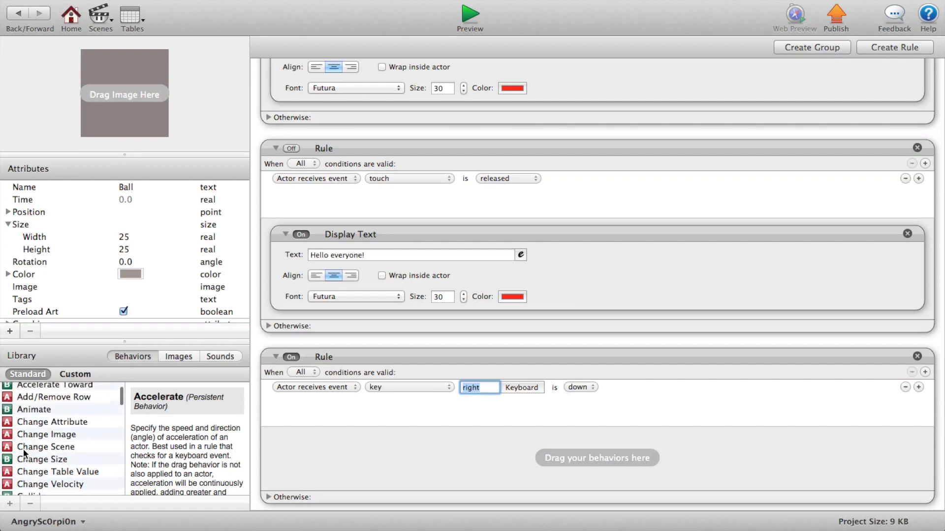
scroll(down, 3)
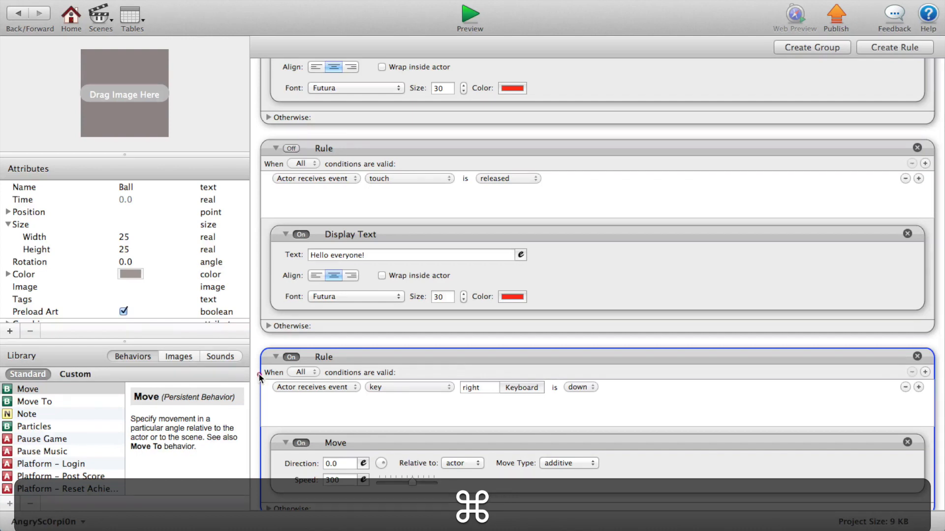
- Make the copied rule trigger when the right key is up
scroll(down, 3)
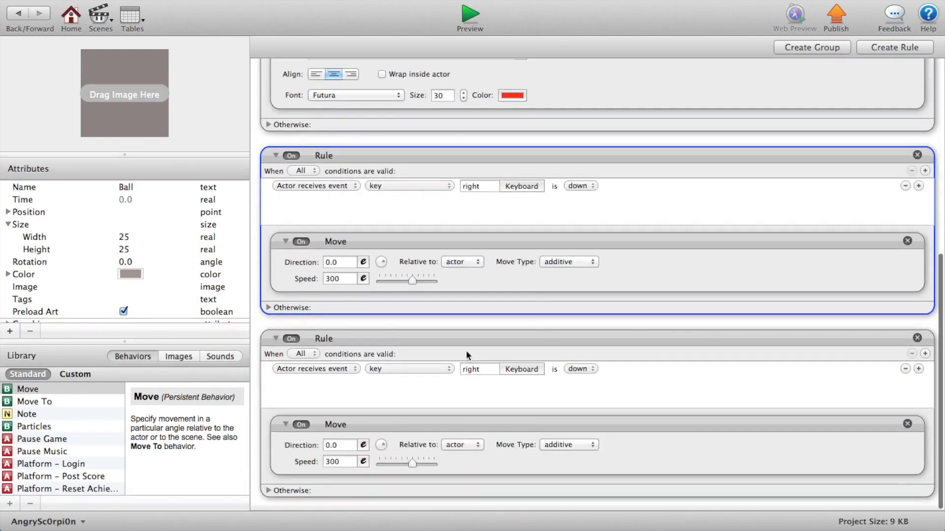
click(579, 369)
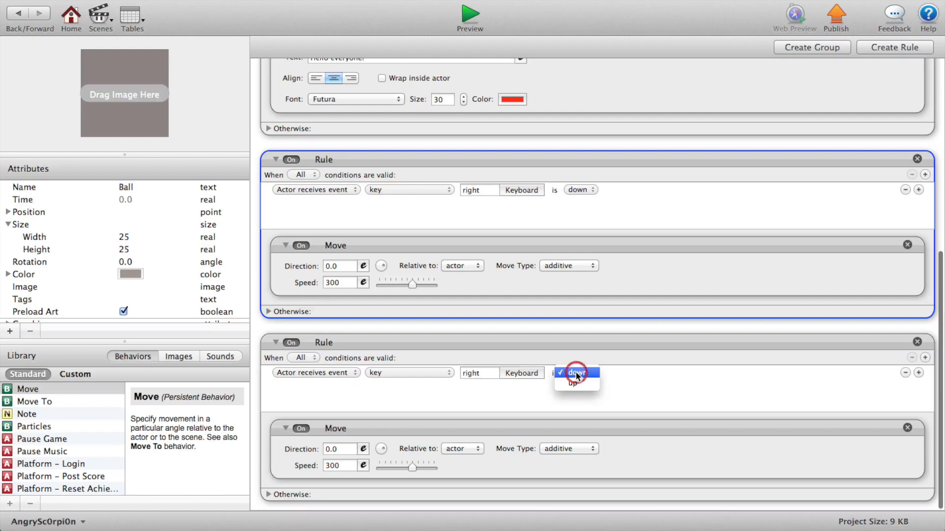
click(574, 383)
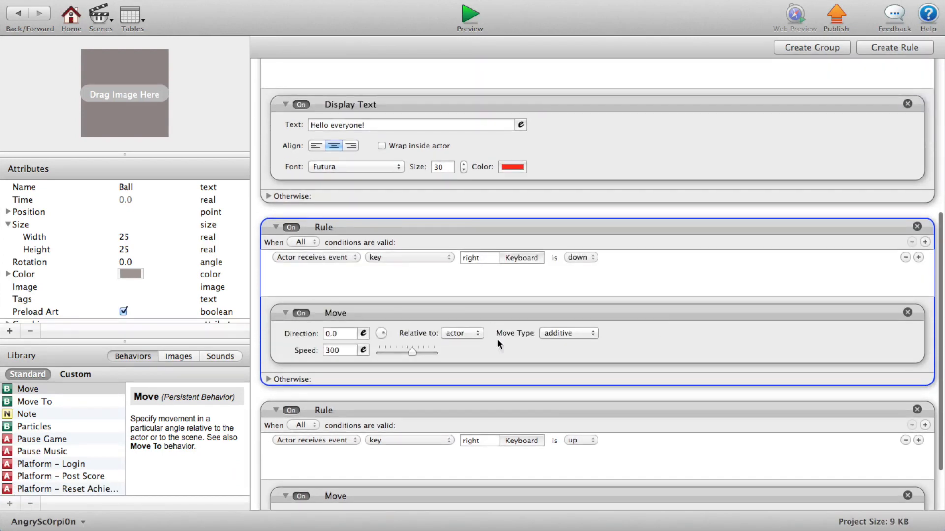
- Set both Move behaviors relative to scene and duplicate both right-key rules
click(461, 333)
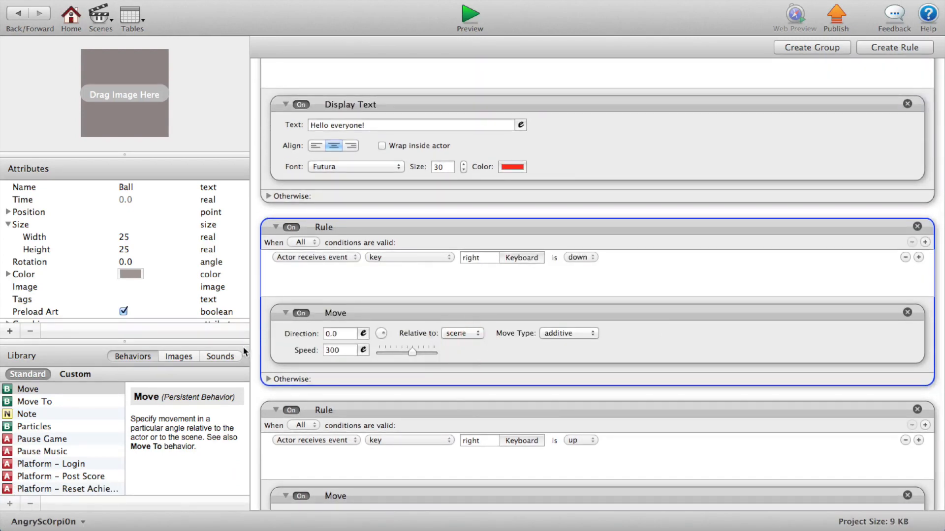
click(461, 448)
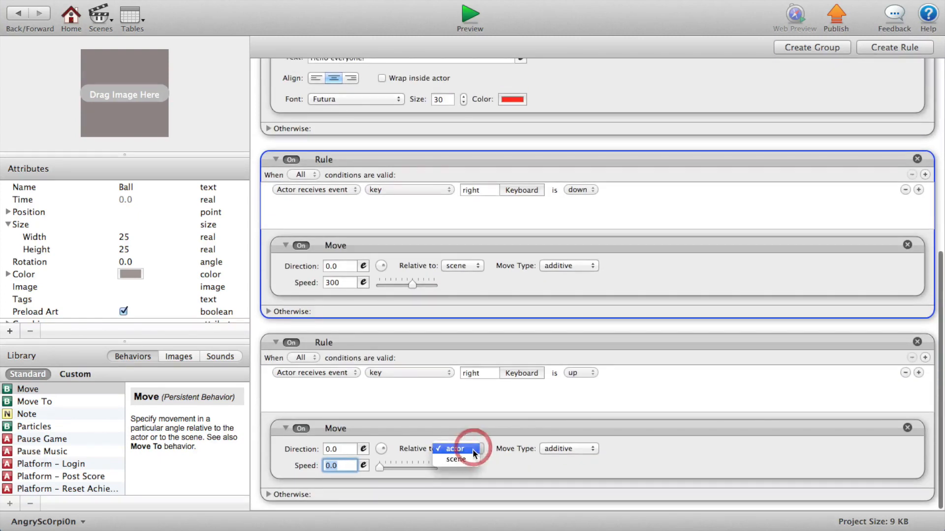
click(456, 459)
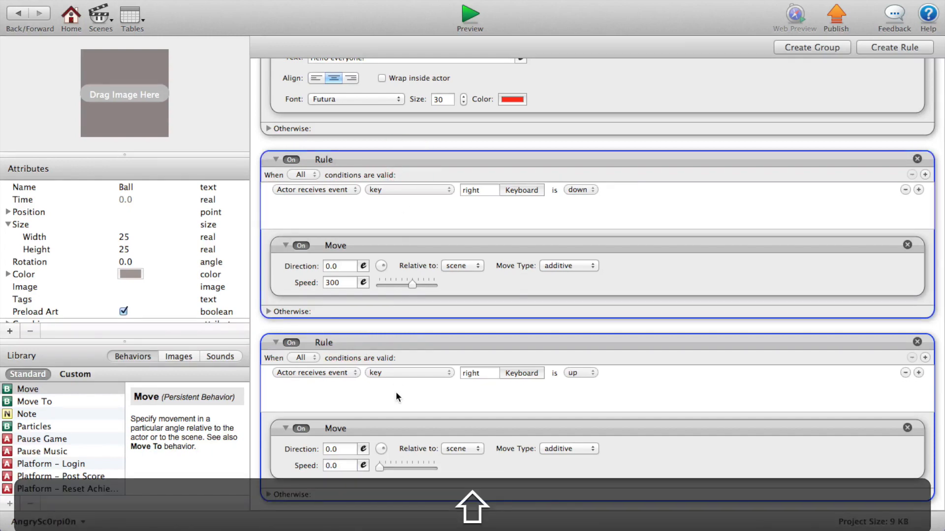
key(cmd+c)
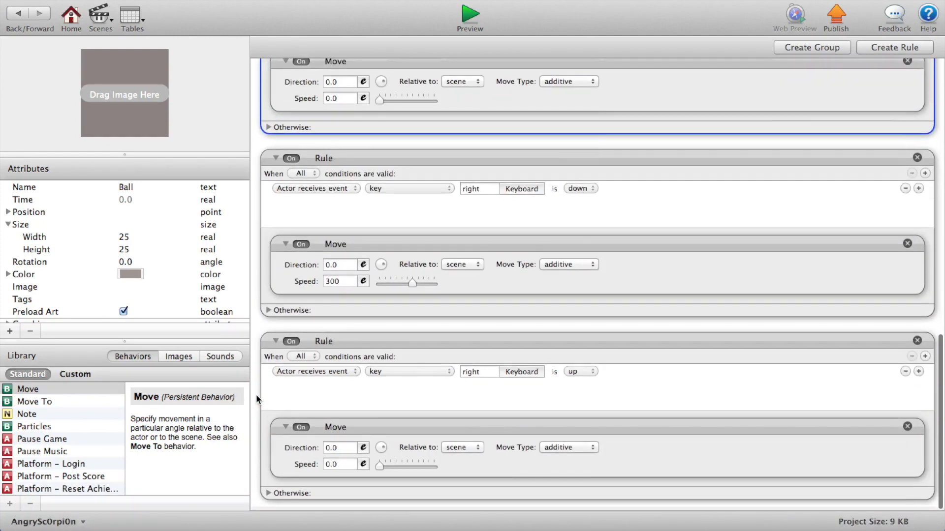
- Switch both copied rules to the 'left' key with Move direction 180
click(472, 188)
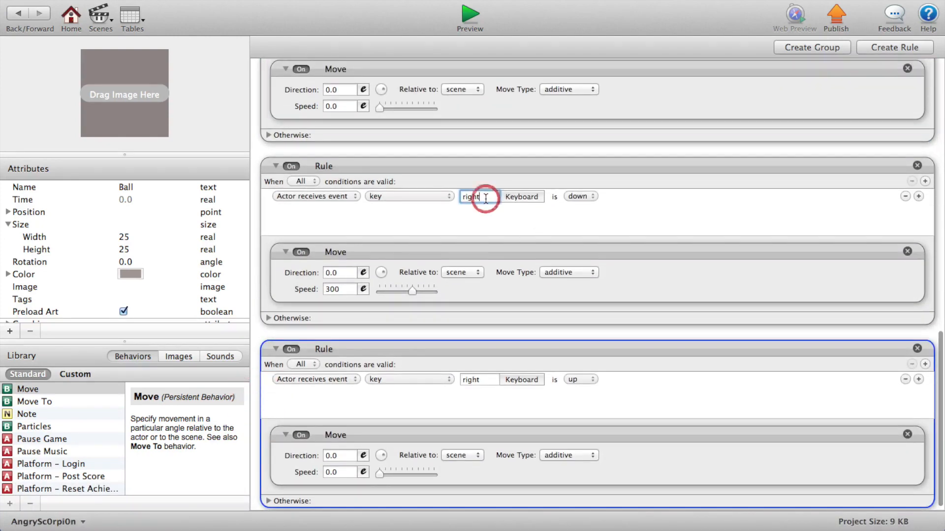
text(left)
click(341, 273)
text(180)
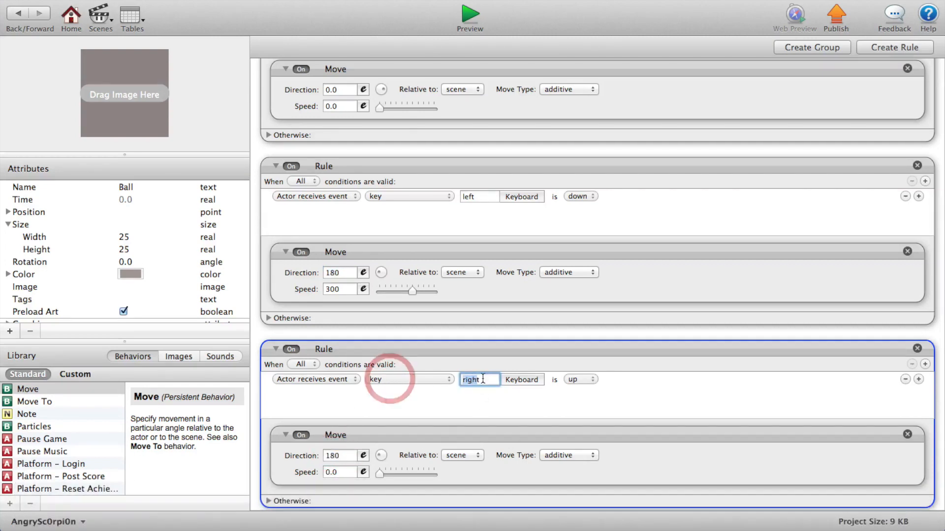
text(left)
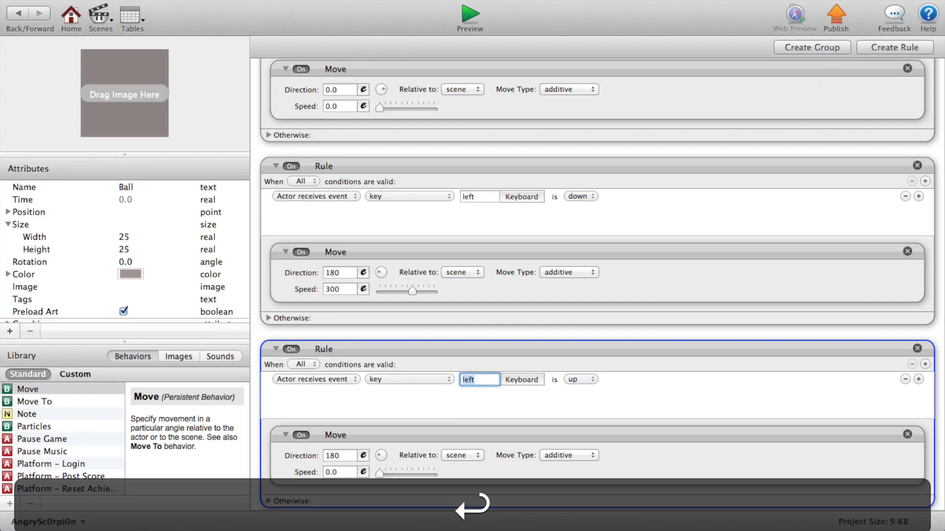
mouse_move(559, 384)
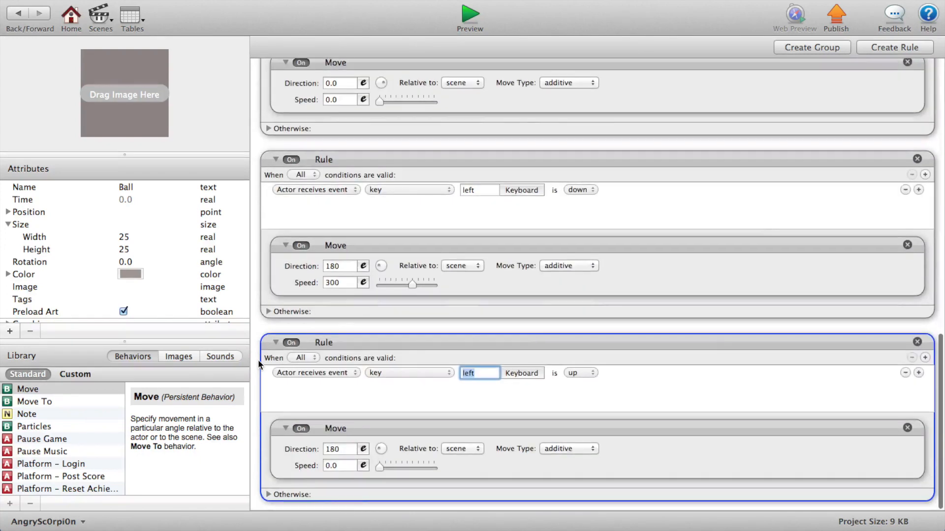
click(364, 329)
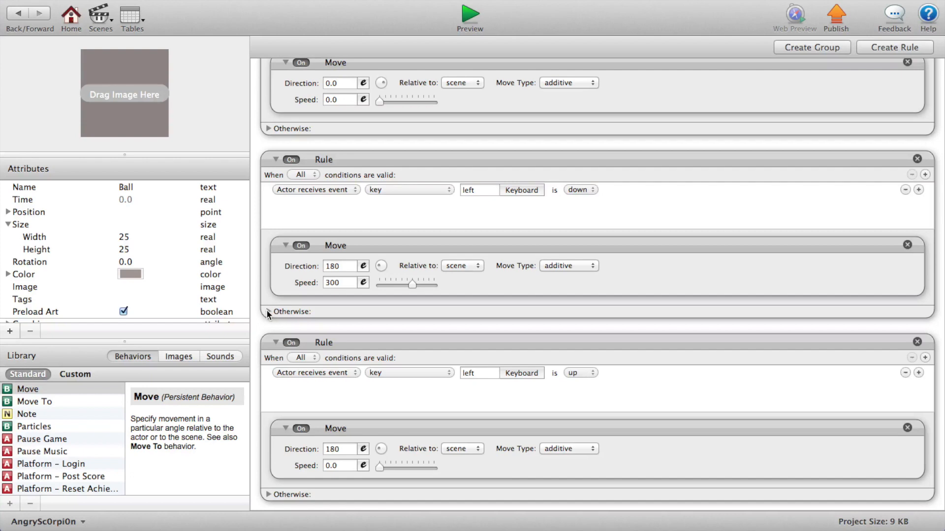
mouse_move(232, 244)
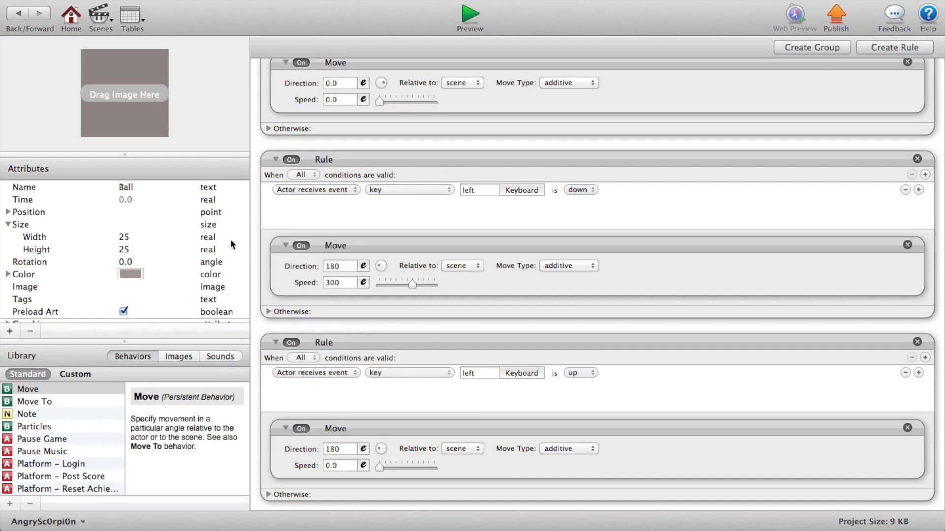
click(470, 13)
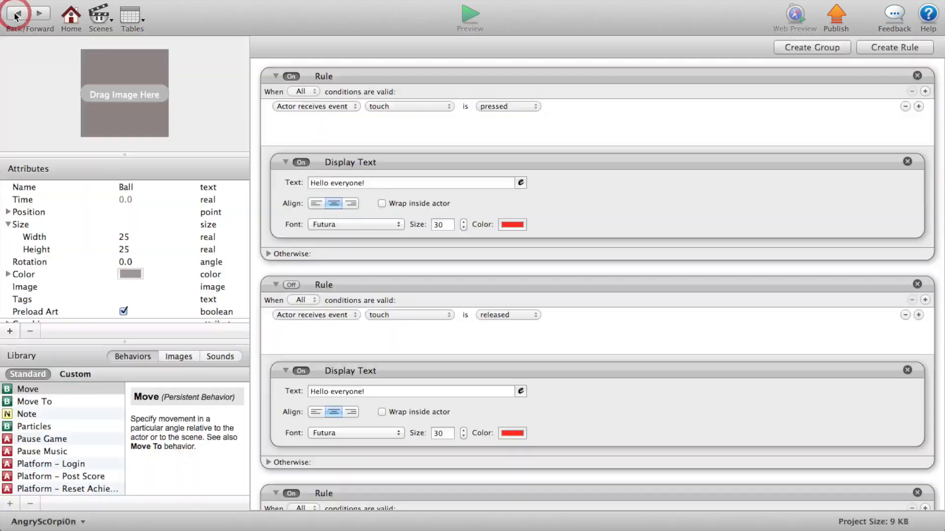
click(17, 12)
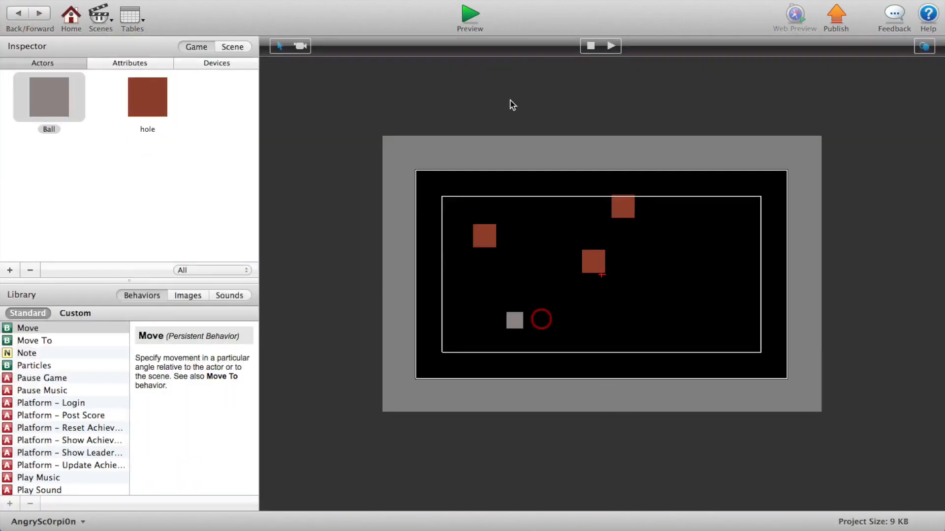
click(469, 14)
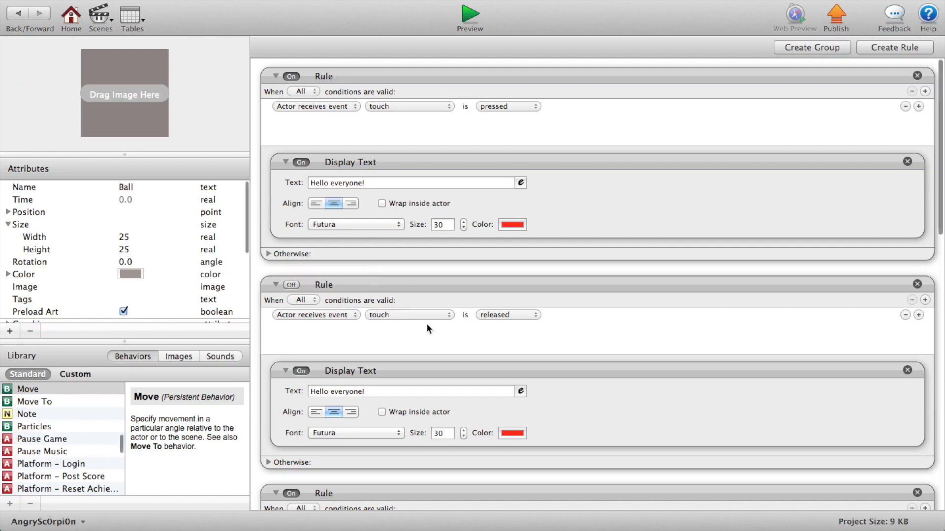
- Switch off the right-key-up and left-key-up rules
scroll(down, 3)
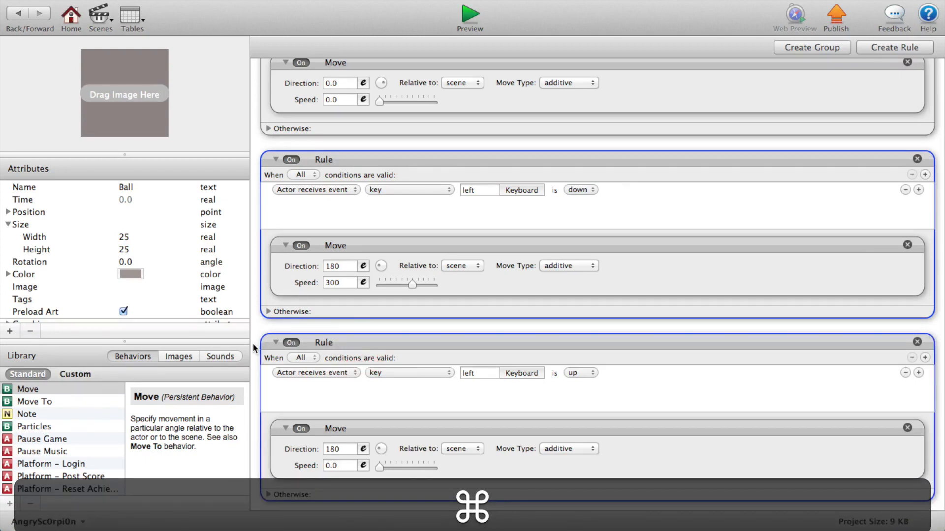
click(291, 343)
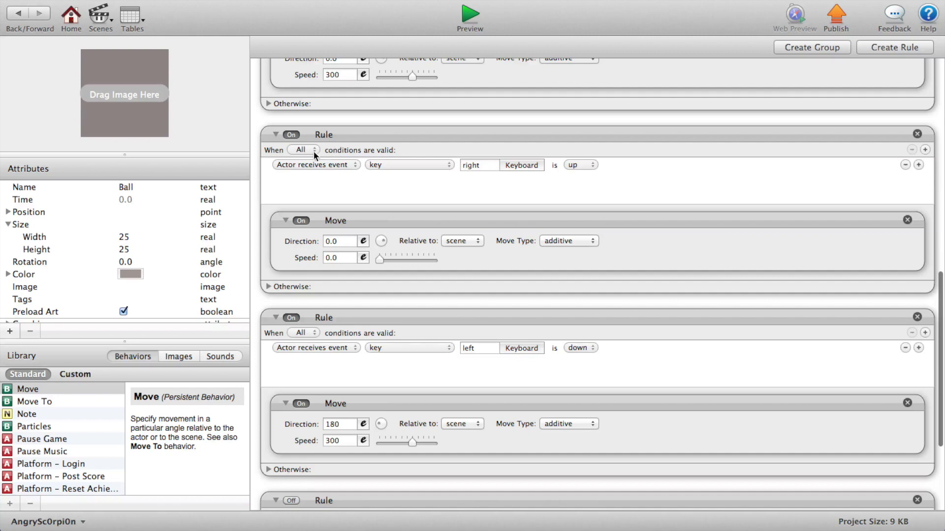
click(291, 134)
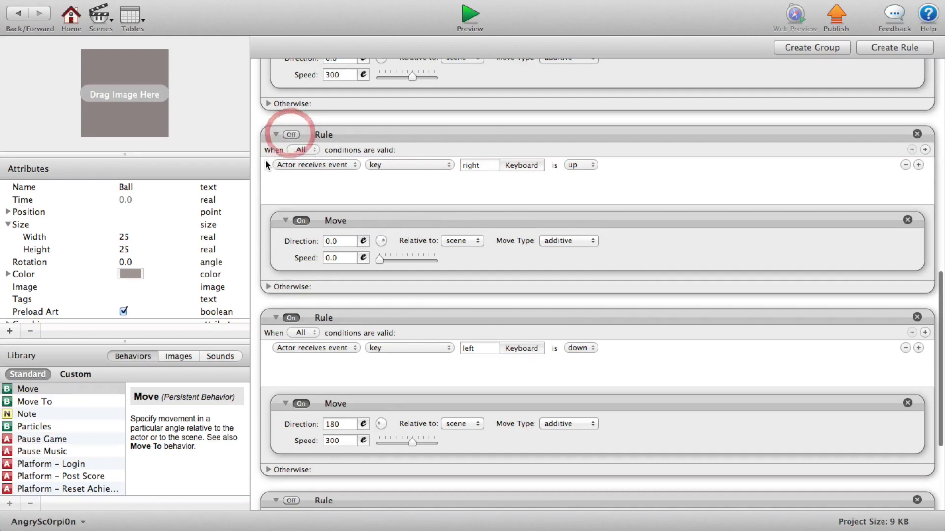
- Duplicate the left key-down rule and set it to the 'up' key at direction 90
key(cmd+v)
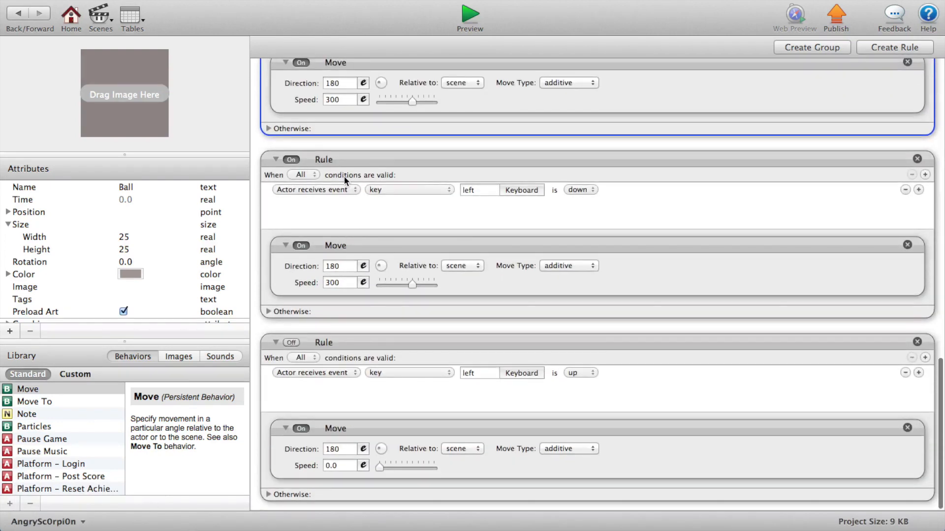
click(479, 190)
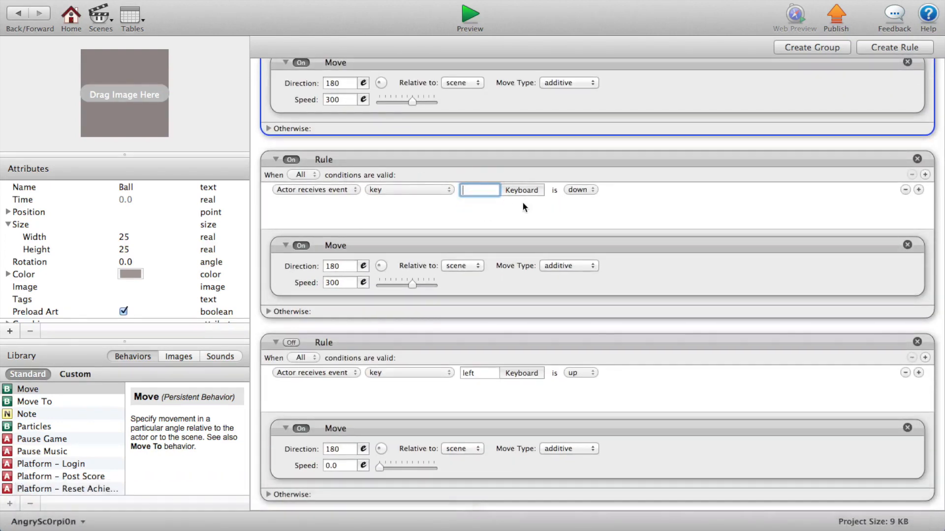
text(up)
click(340, 266)
text(90)
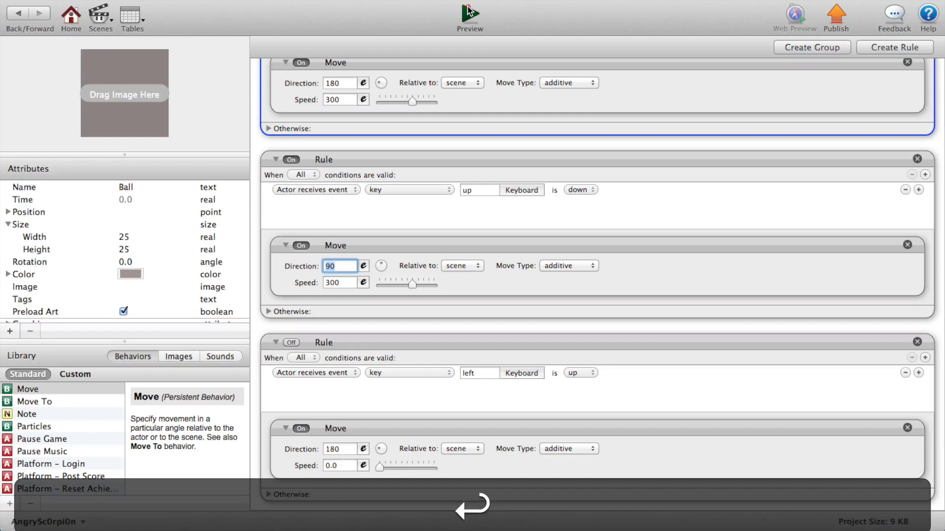
click(469, 15)
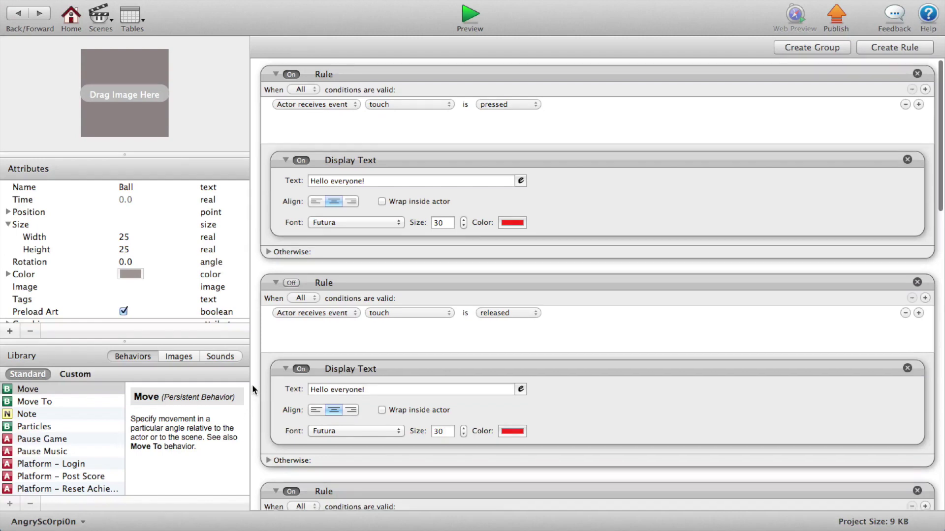
- Set the duplicated rule to the 'down' key, direction 270, named 'Move Down'
scroll(down, 3)
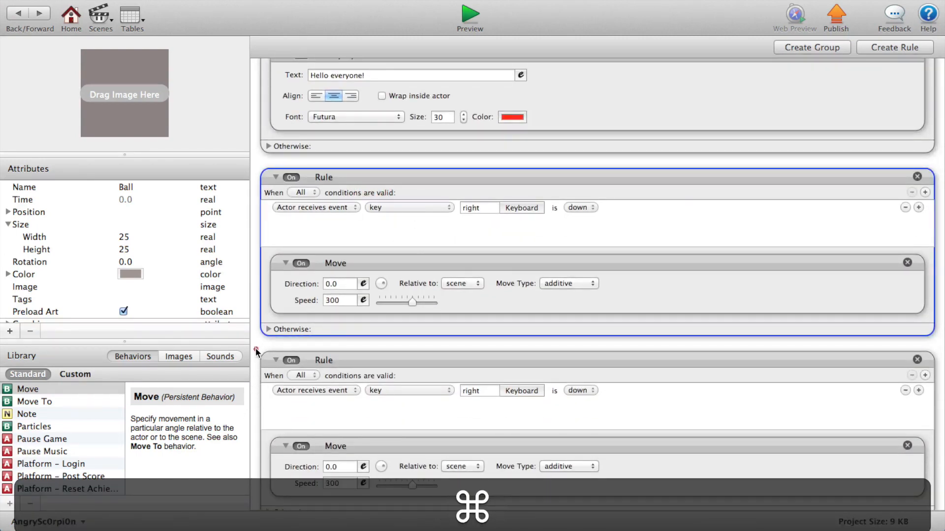
scroll(down, 3)
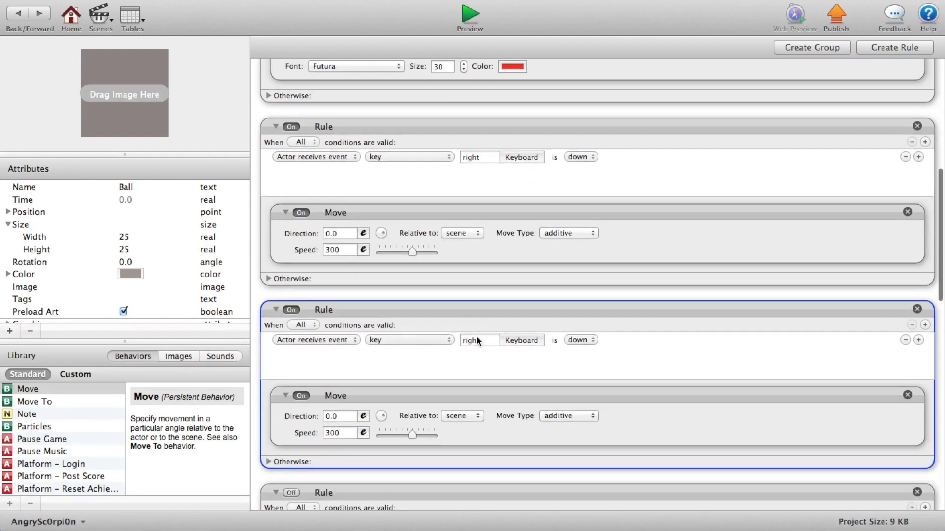
text(dou)
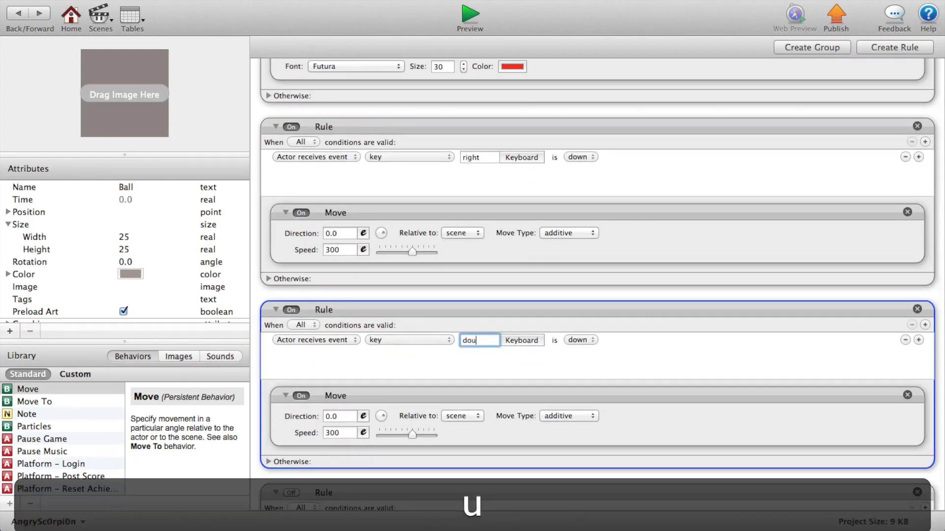
text(down)
click(340, 416)
text(270)
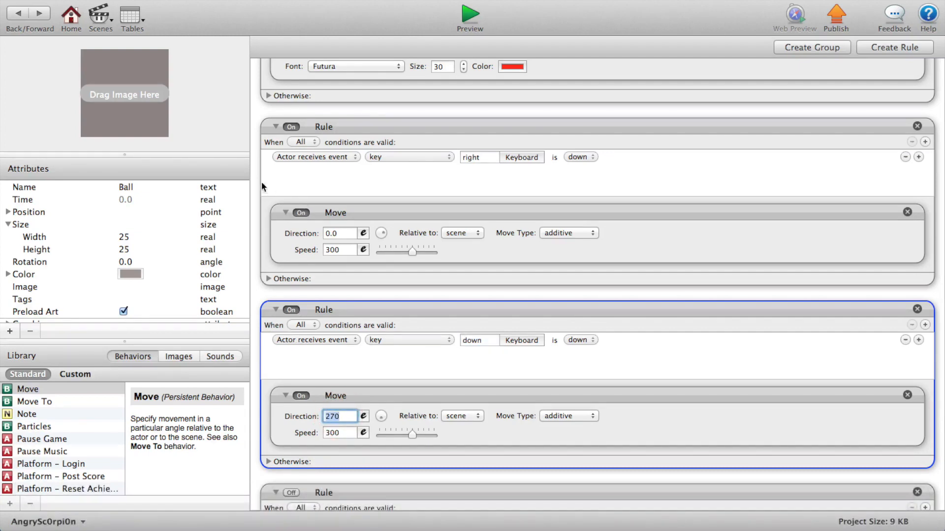
scroll(up, 3)
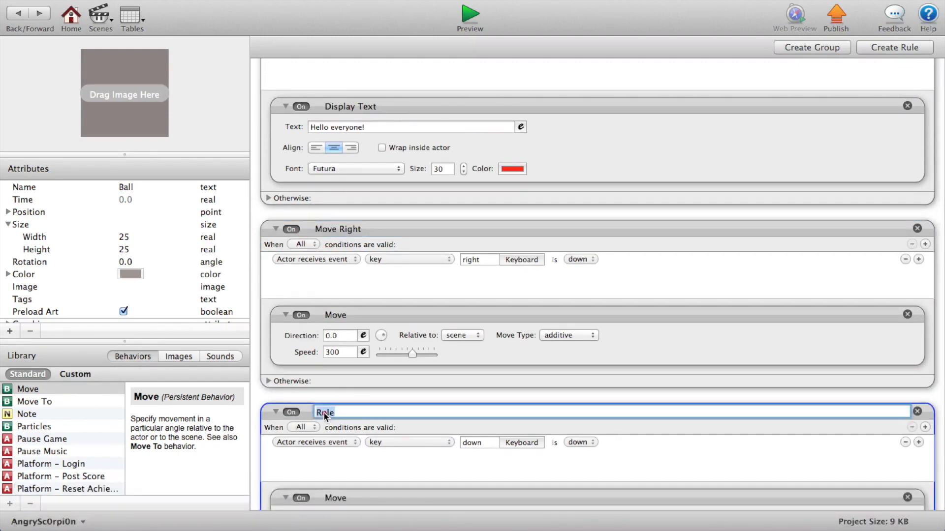
text(Move Down)
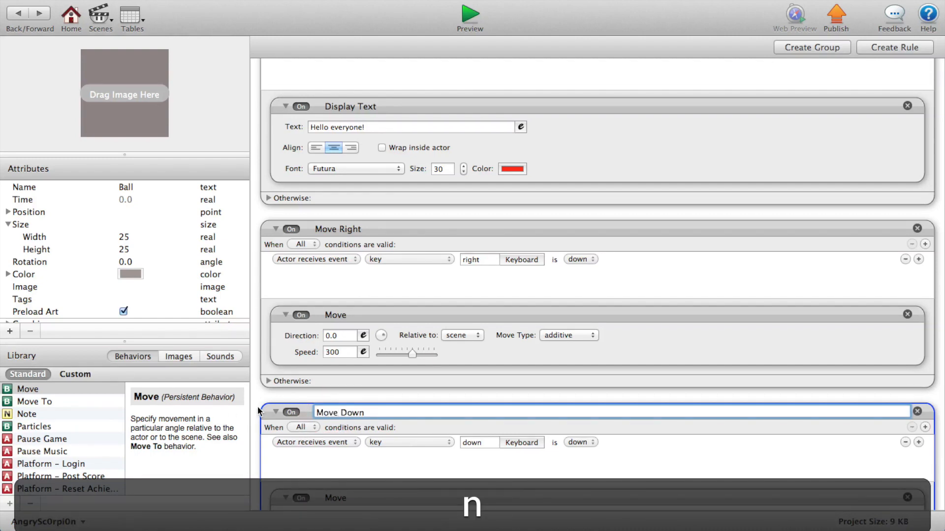
scroll(down, 3)
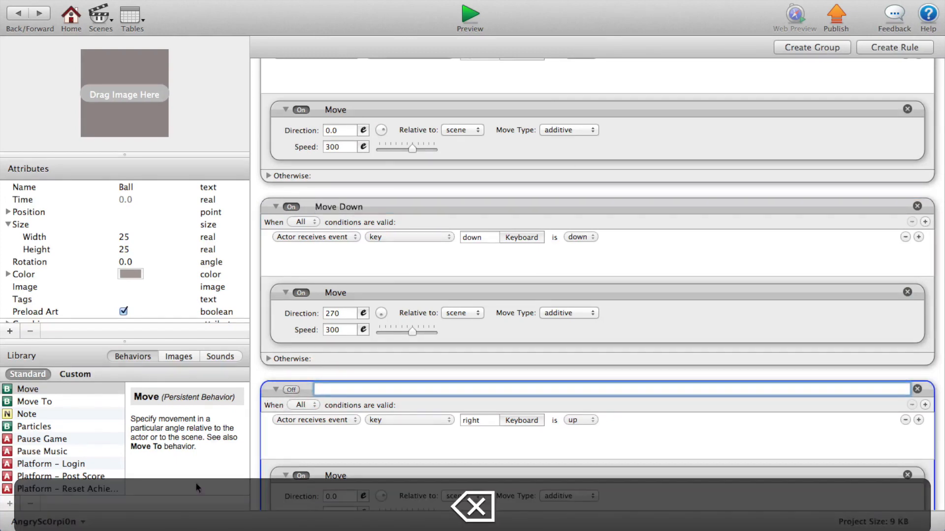
- Set the next rule to 'up' key down at direction 90 and name it 'Move Up'
click(312, 419)
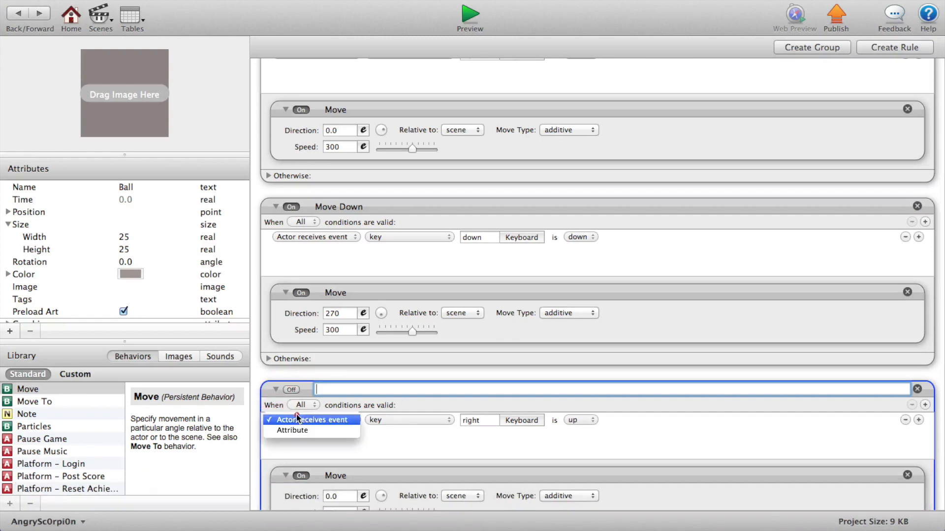
click(300, 420)
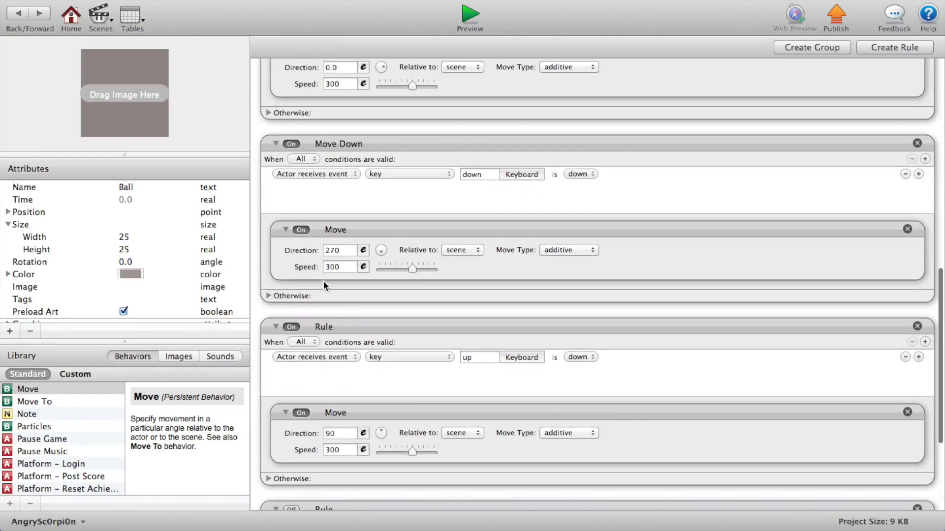
text(Move Up)
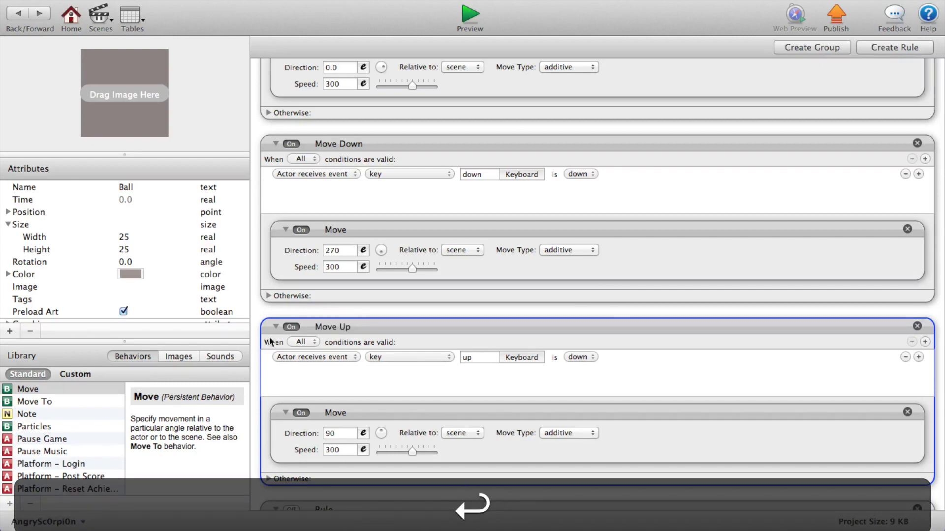
- Delete the old disabled left-key rule and make a Move Up copy using 'left' at 180
scroll(down, 3)
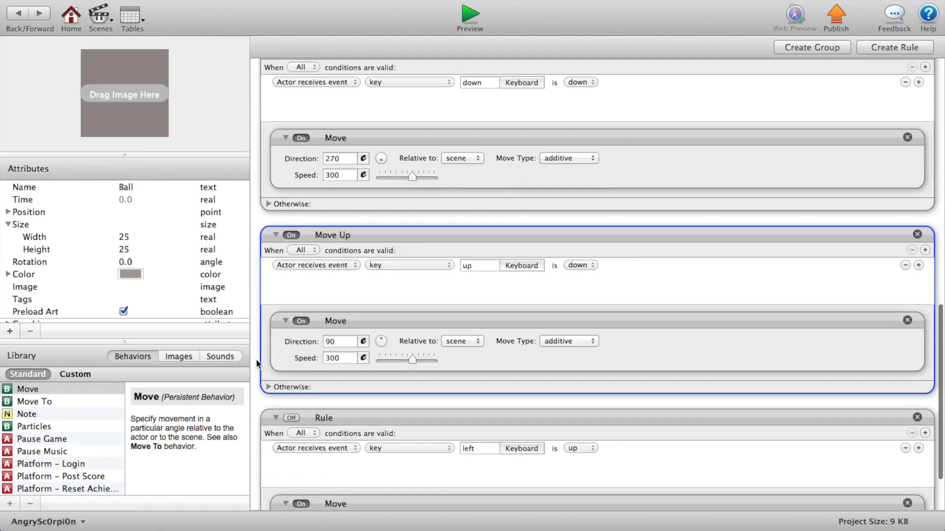
scroll(down, 3)
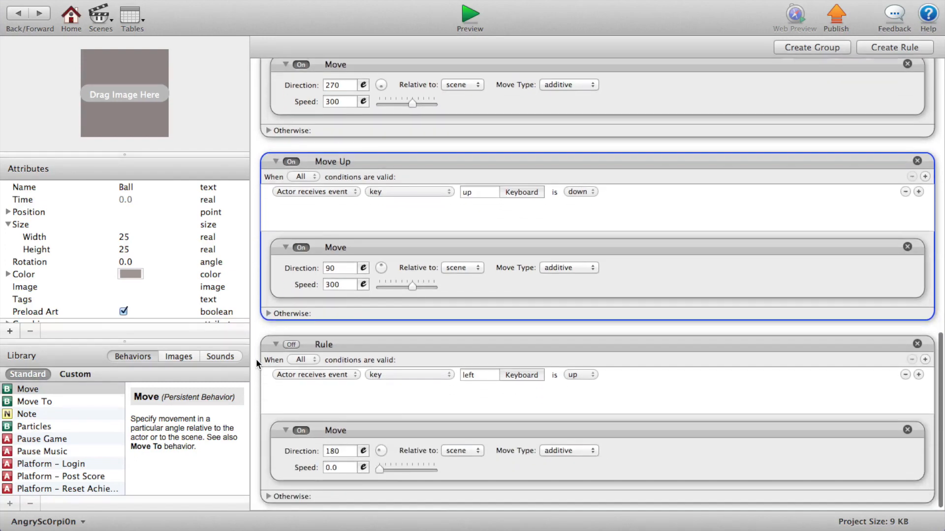
click(328, 344)
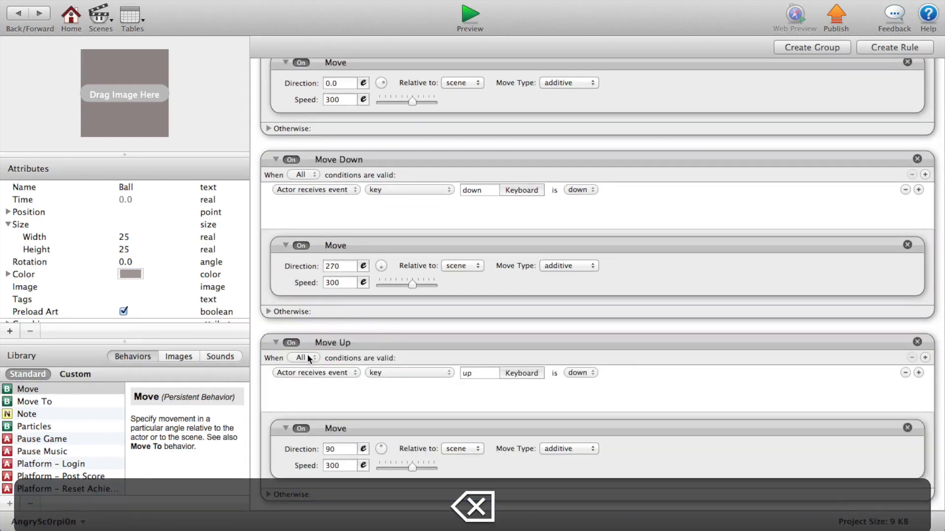
scroll(up, 3)
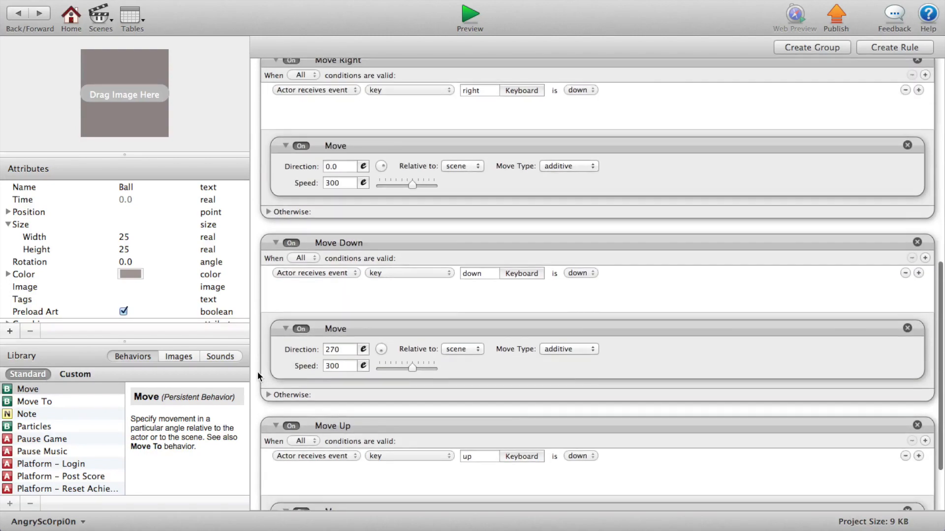
scroll(up, 3)
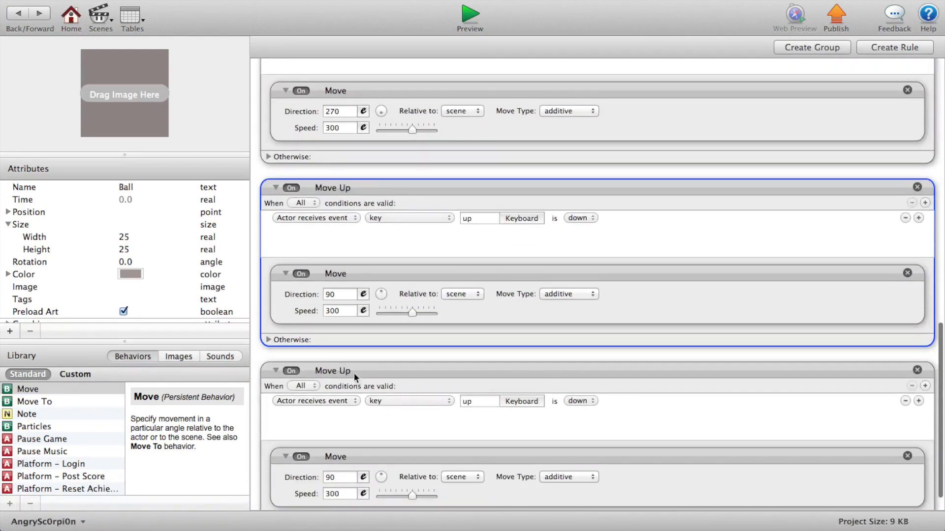
text(left)
text(180)
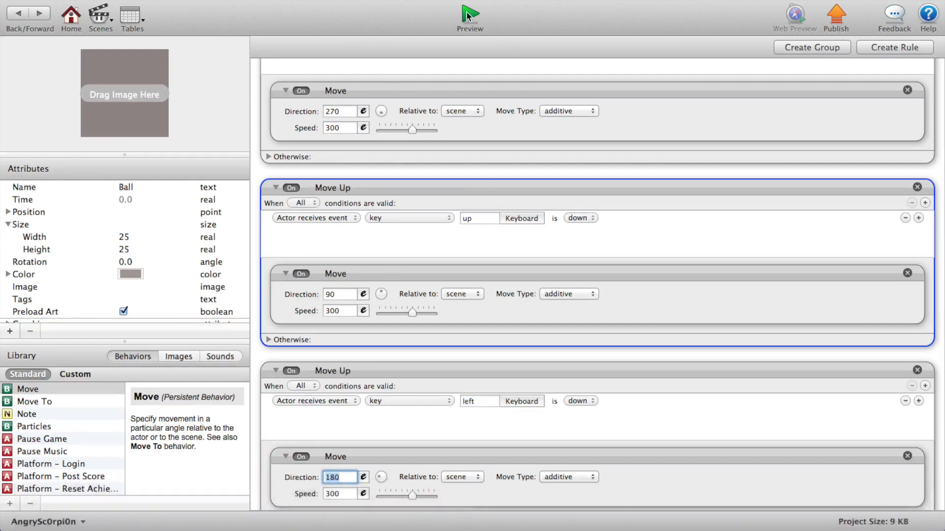
- Add a Ball rule that fires on overlapping or colliding with a 'hole' actor
click(469, 17)
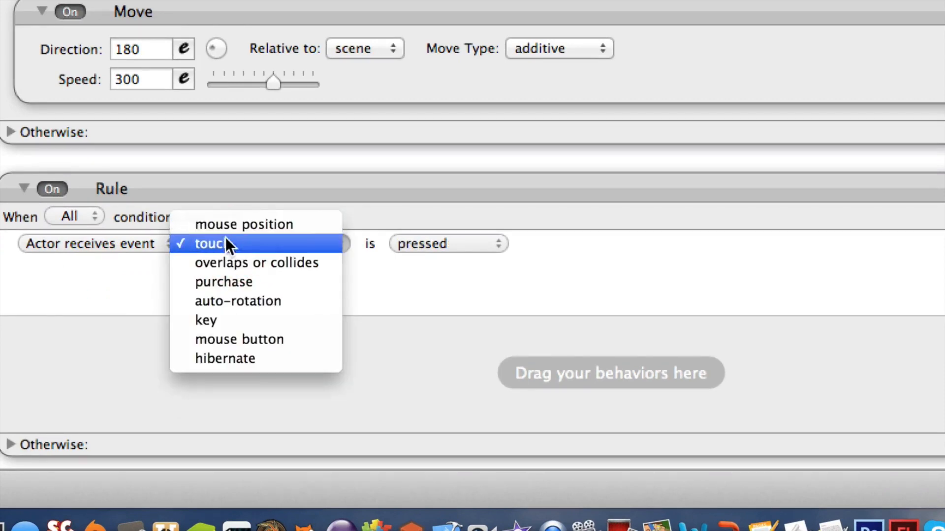
click(255, 262)
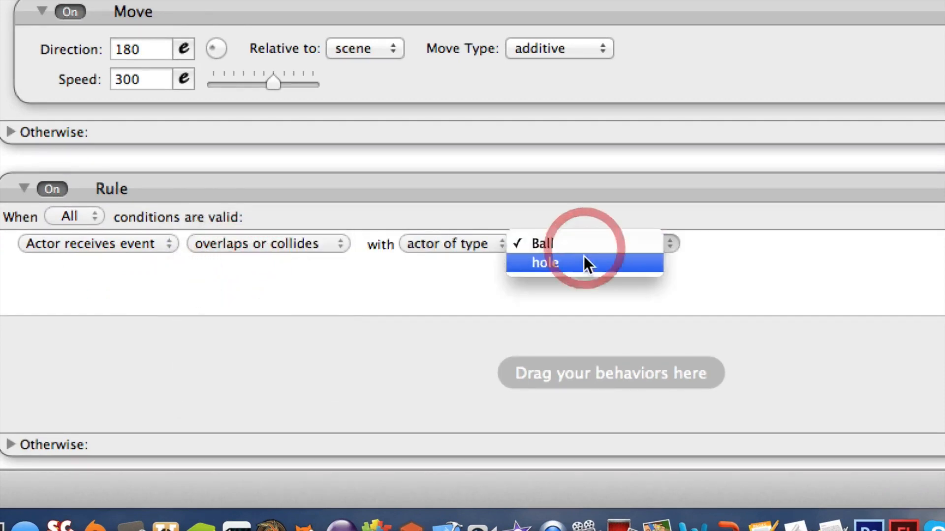
click(544, 262)
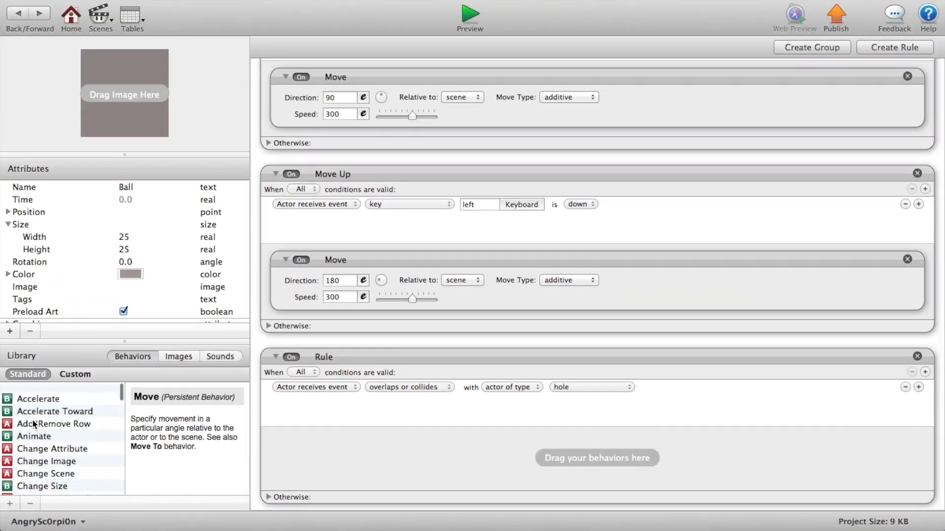
- Add four Change Size behaviors to the hole rule with growth rates -1 through -4
scroll(down, 3)
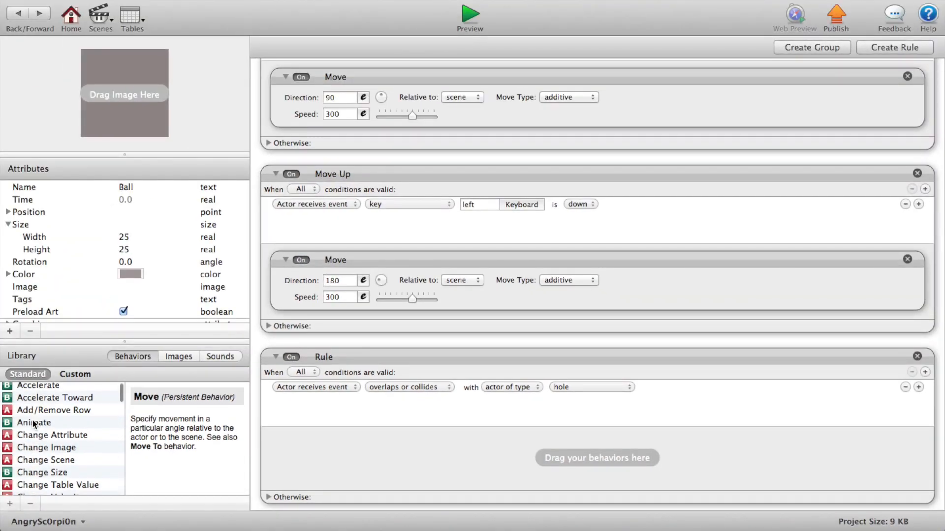
scroll(down, 3)
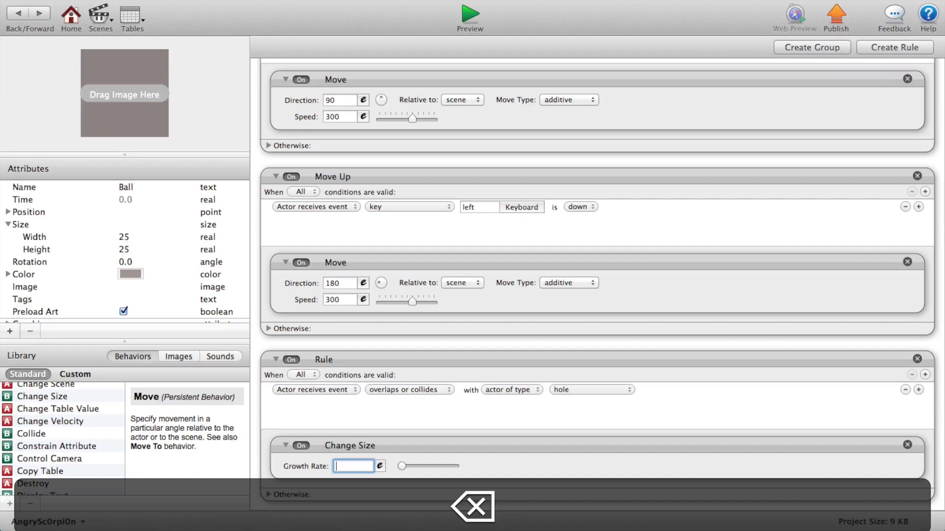
text(-1)
text(-2)
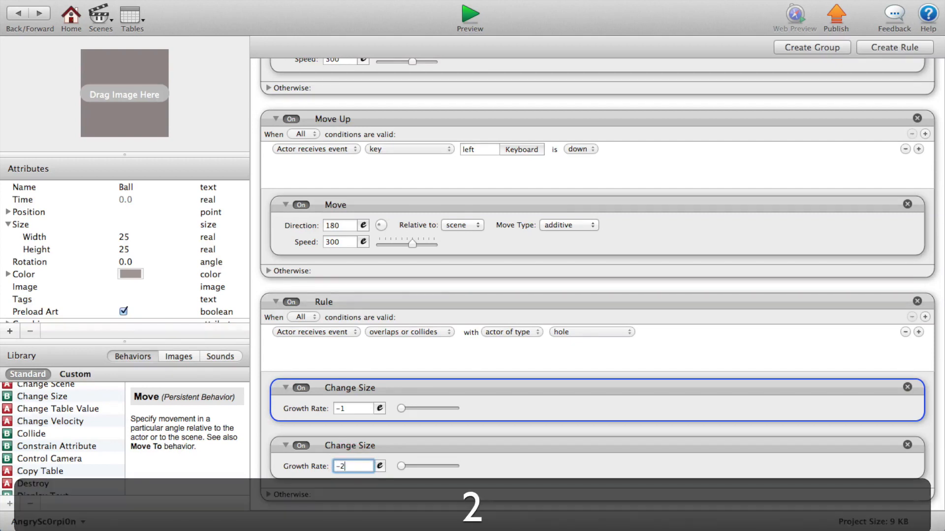
scroll(down, 3)
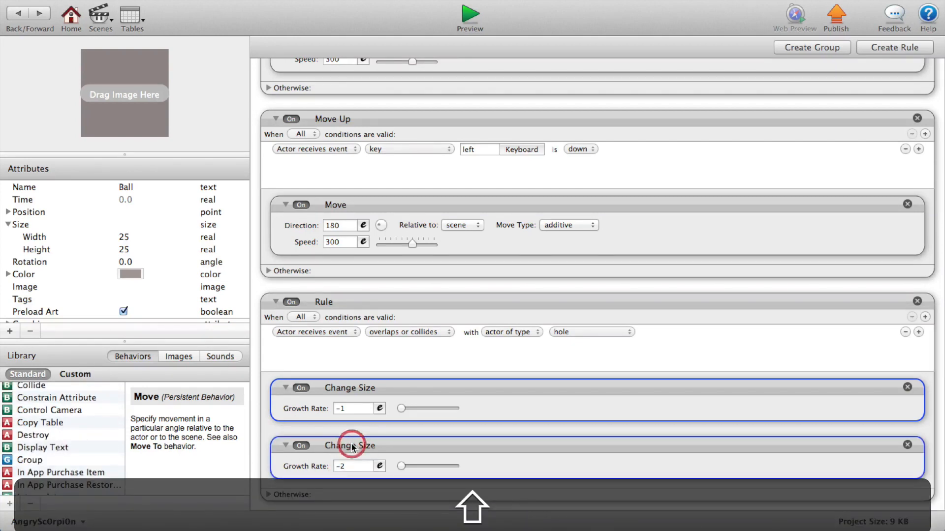
key(cmd+v)
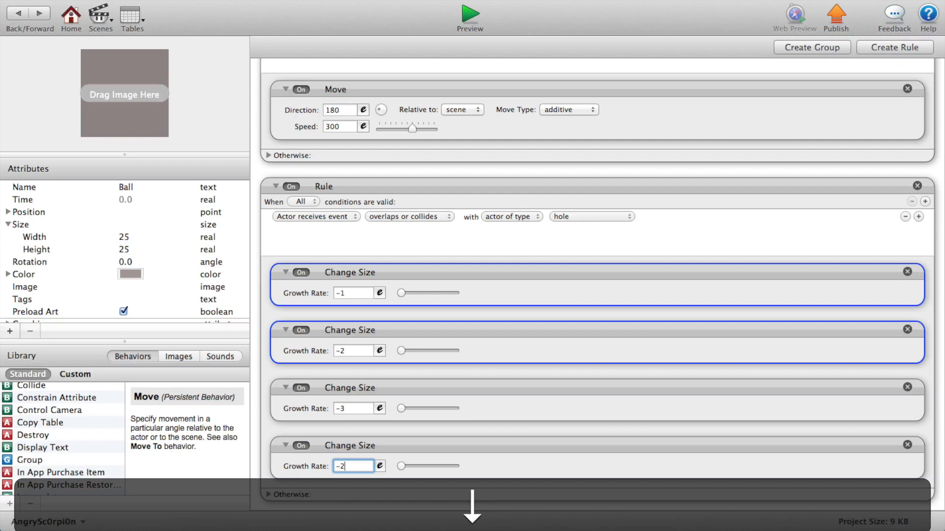
text(-4)
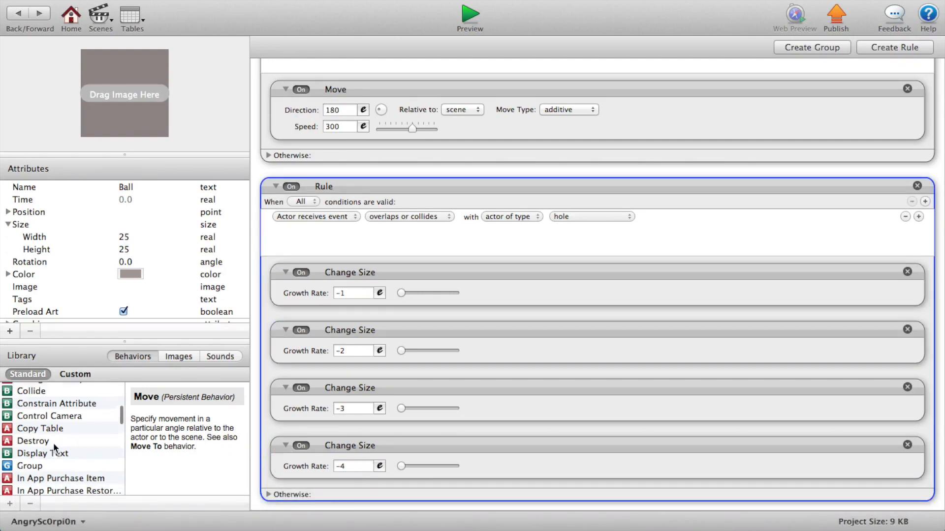
- Add a Destroy behavior after the Change Size behaviors and preview the scene
scroll(down, 3)
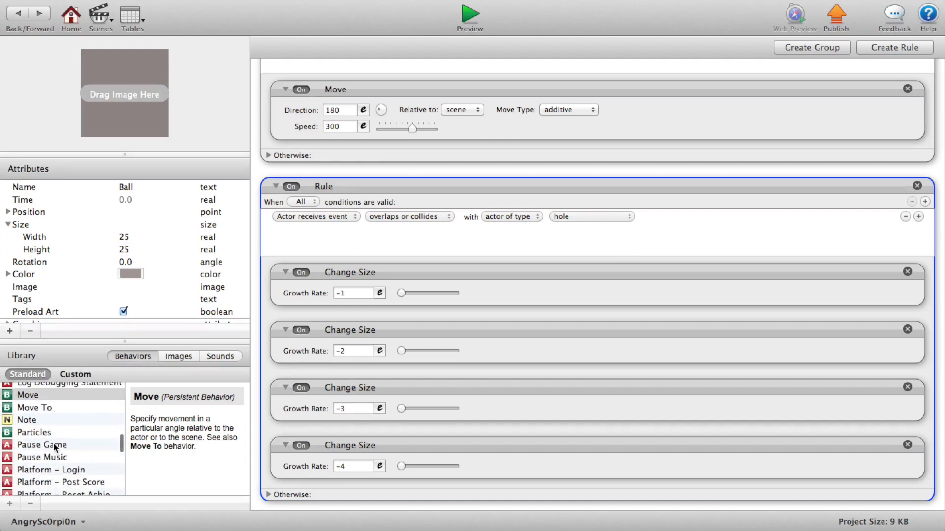
scroll(up, 3)
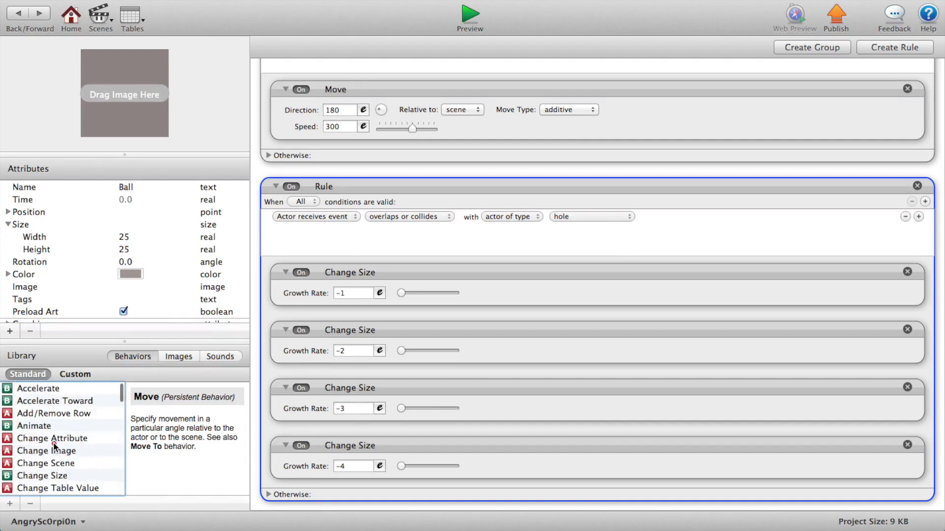
scroll(down, 3)
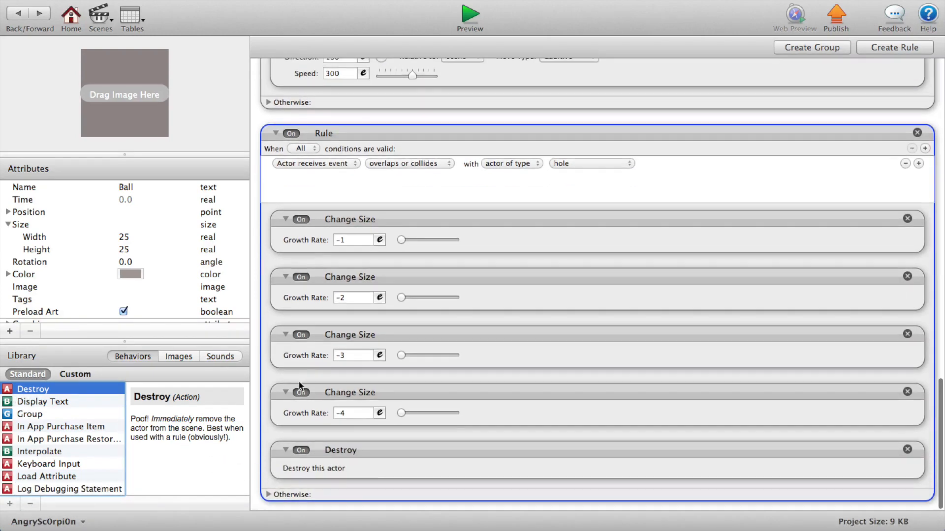
click(469, 13)
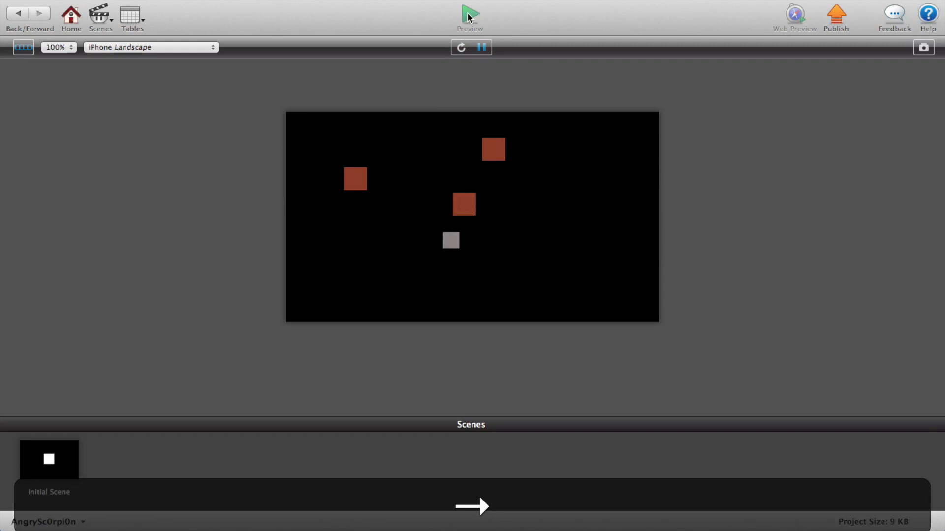
click(481, 47)
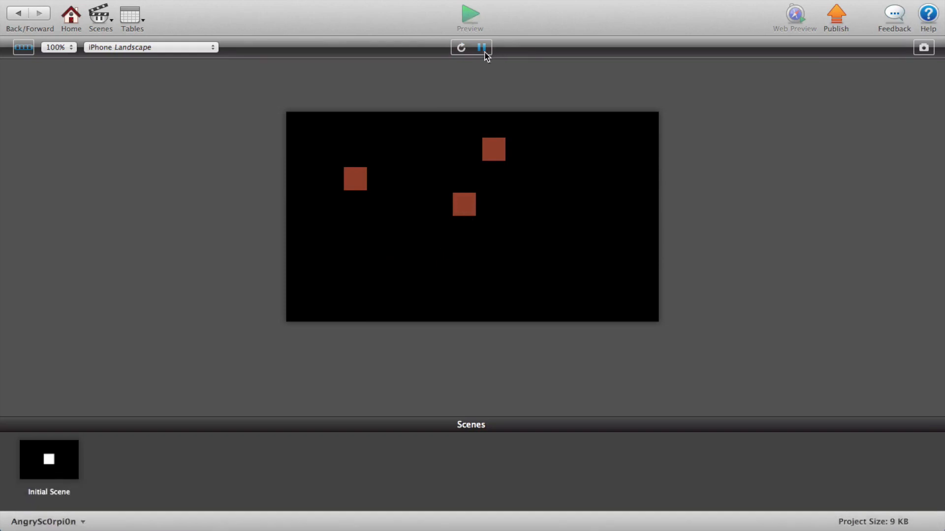